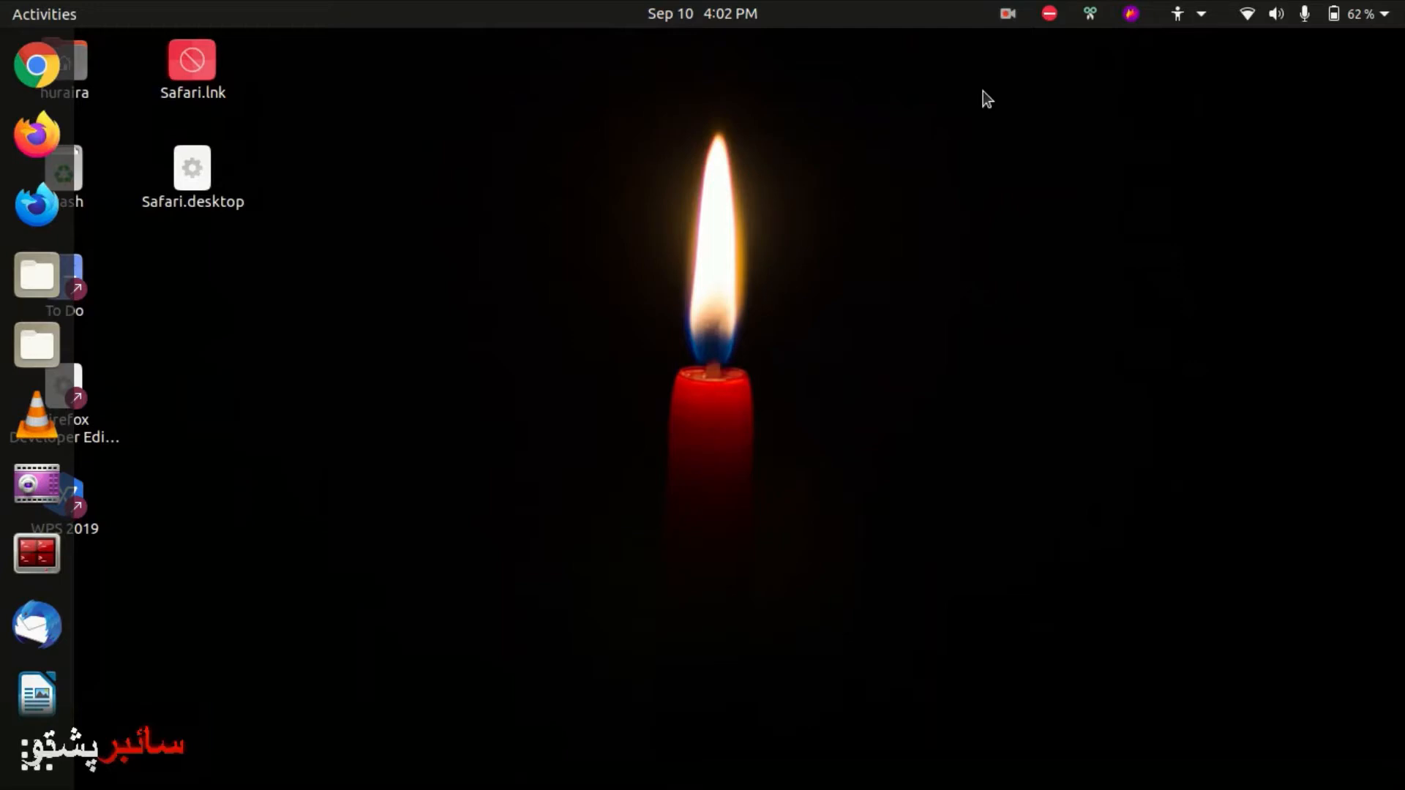
mouse_move(534, 42)
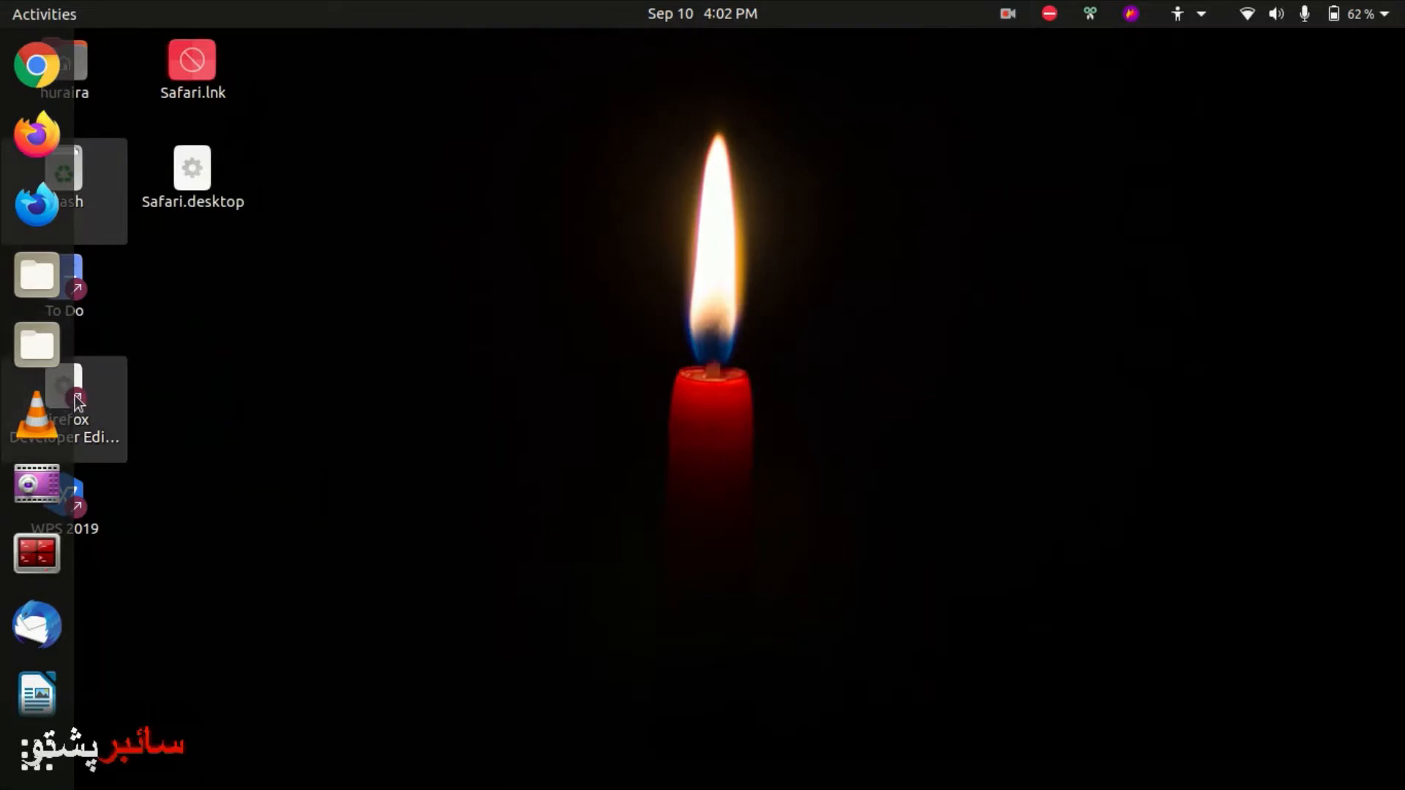
mouse_move(37, 345)
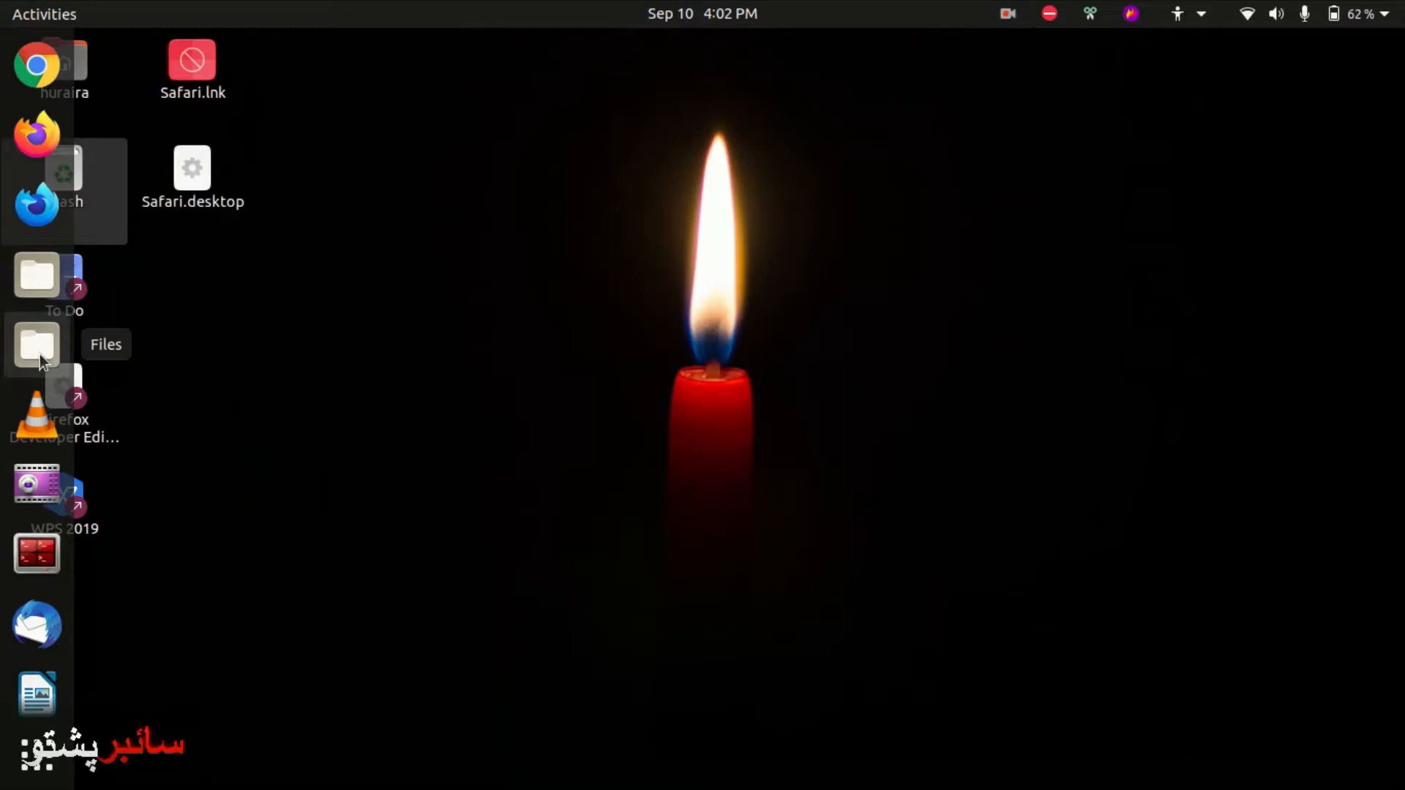
mouse_move(113, 701)
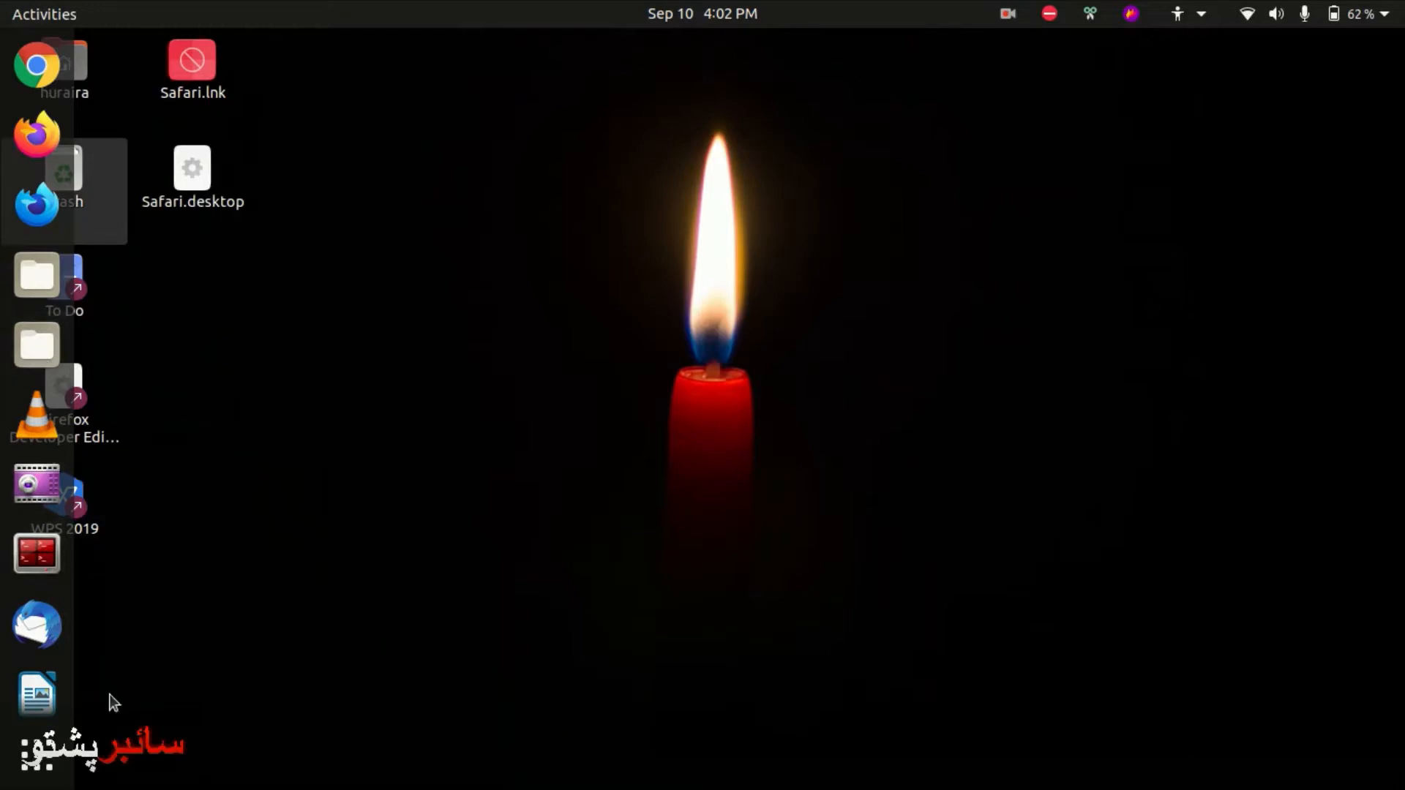
mouse_move(36, 345)
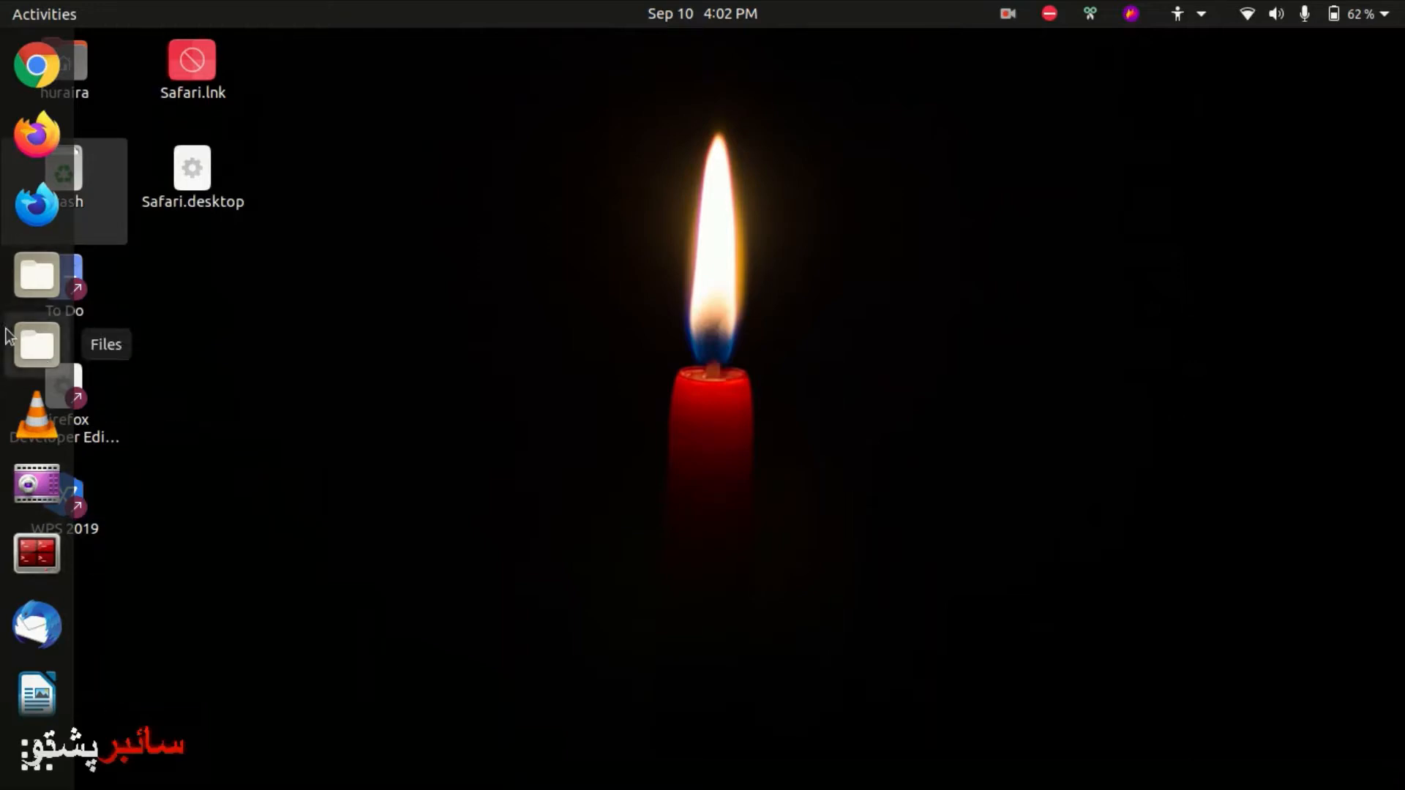
mouse_move(19, 368)
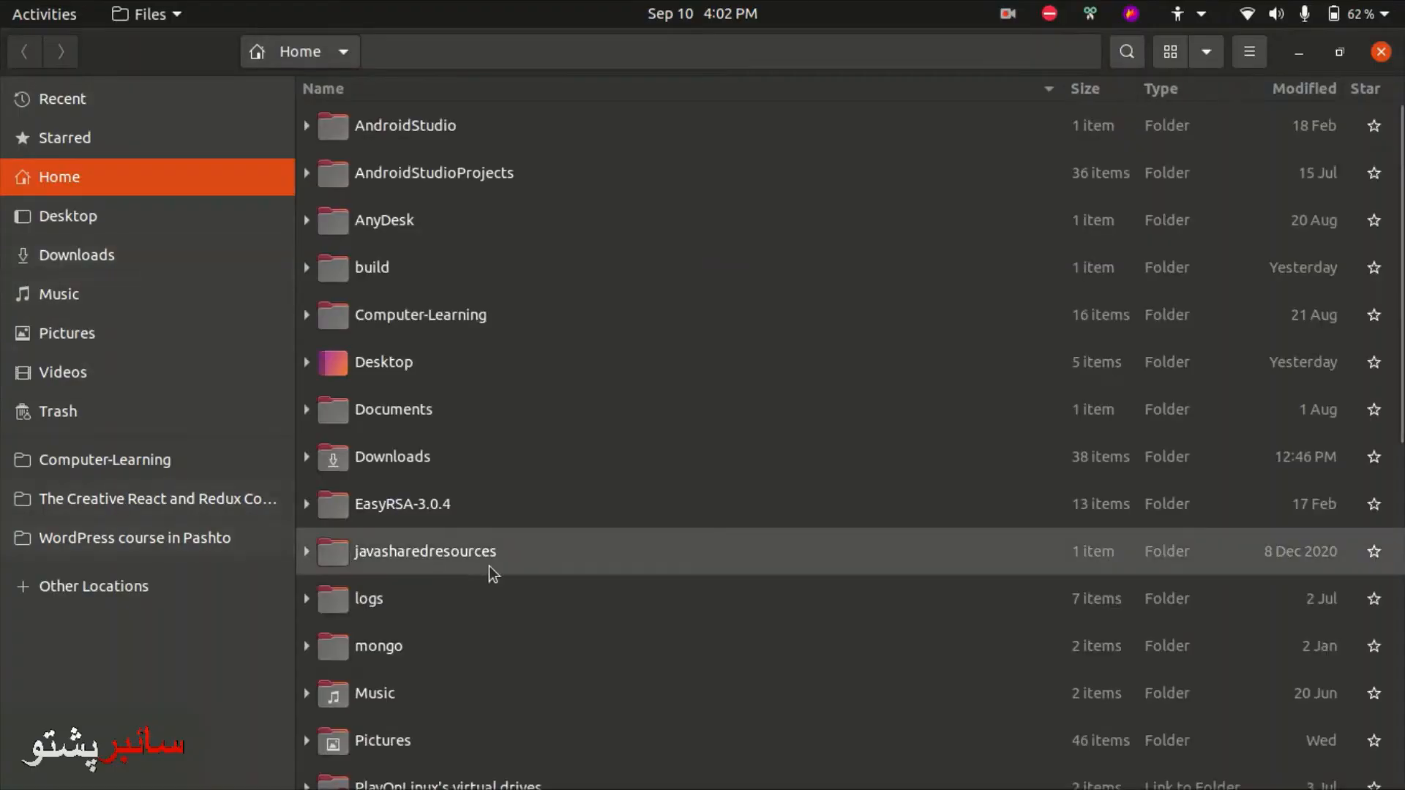
- Extract the wordpress-5.7.1.zip archive inside the wpvalet folder
scroll("down", 3)
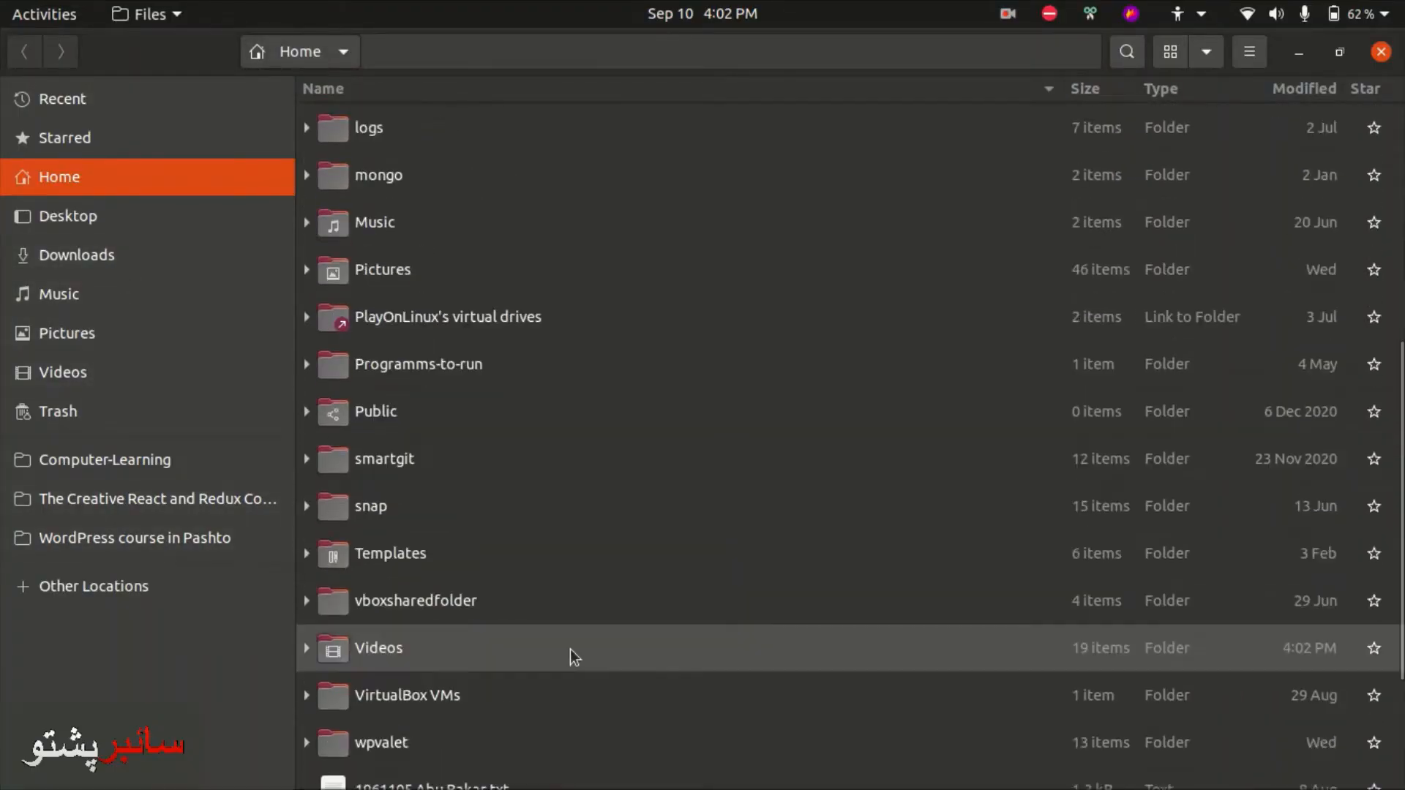
double_click(382, 742)
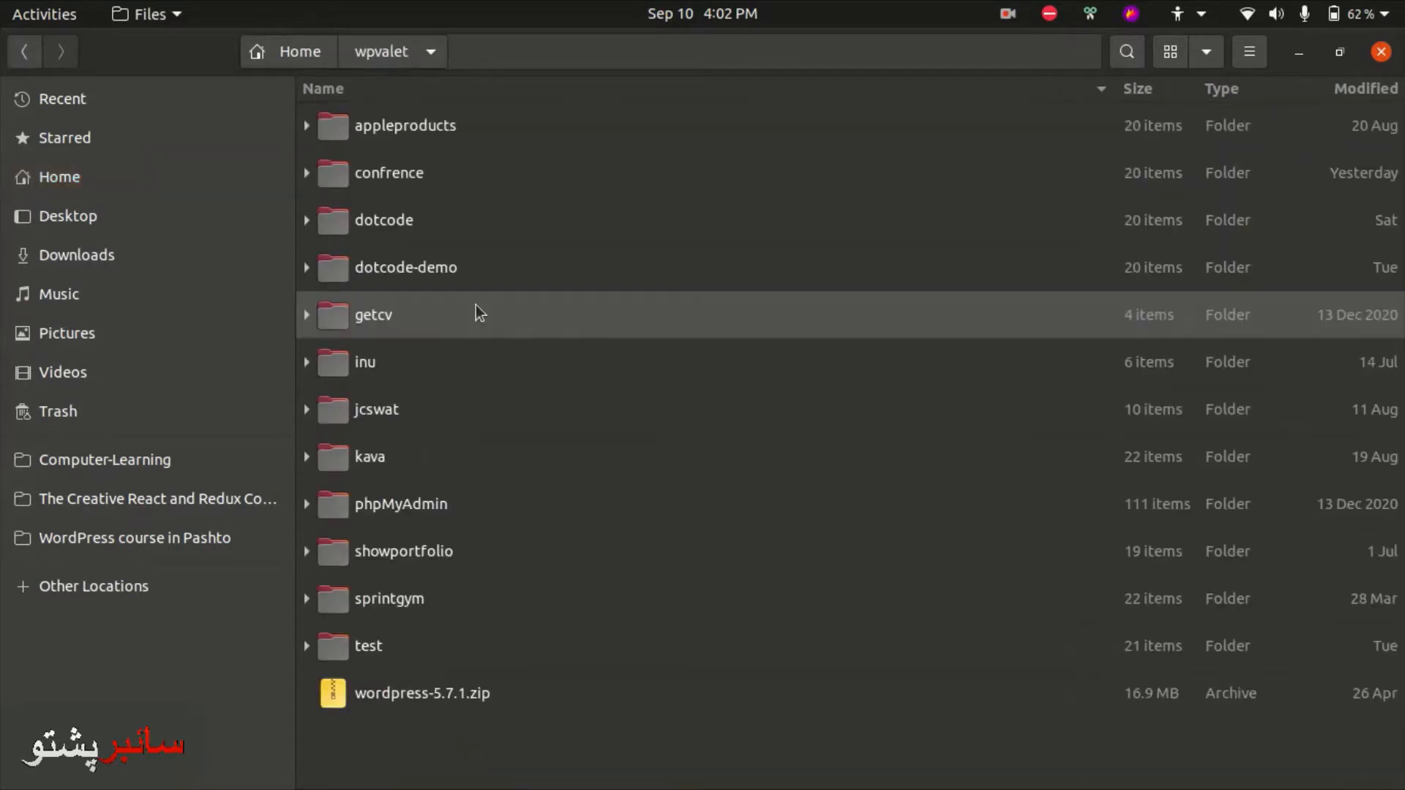
right_click(421, 693)
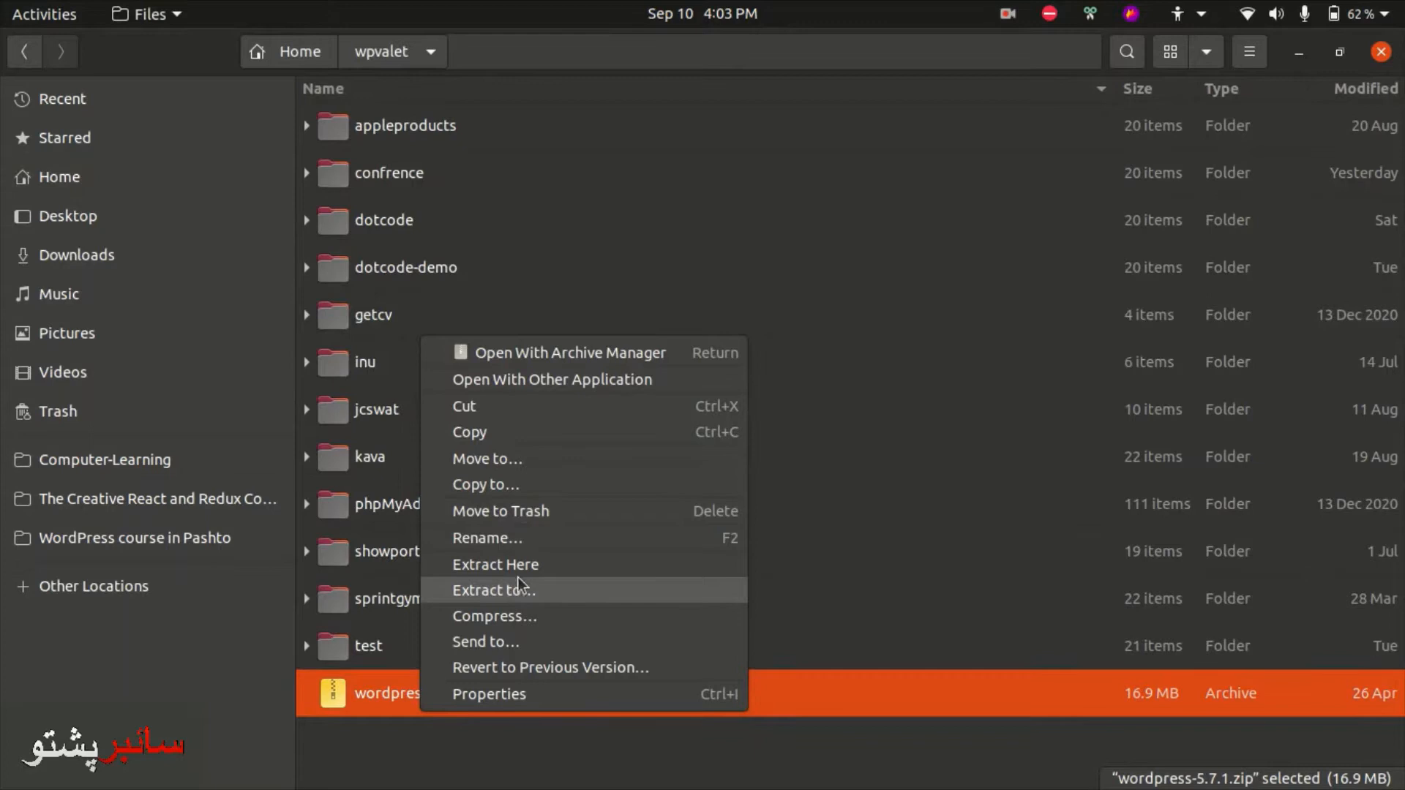
left_click(495, 564)
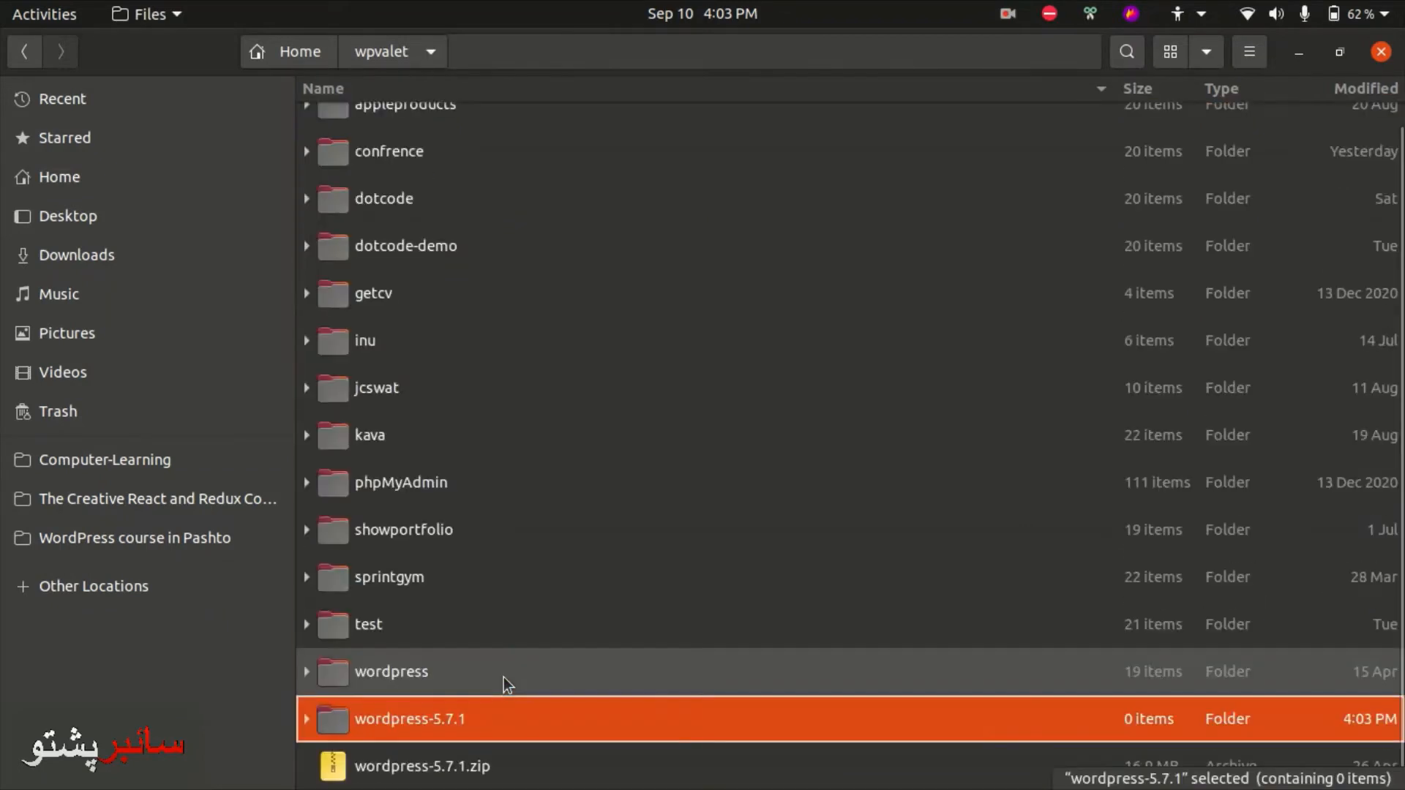
- Rename the extracted wordpress folder to bloghelp
double_click(409, 719)
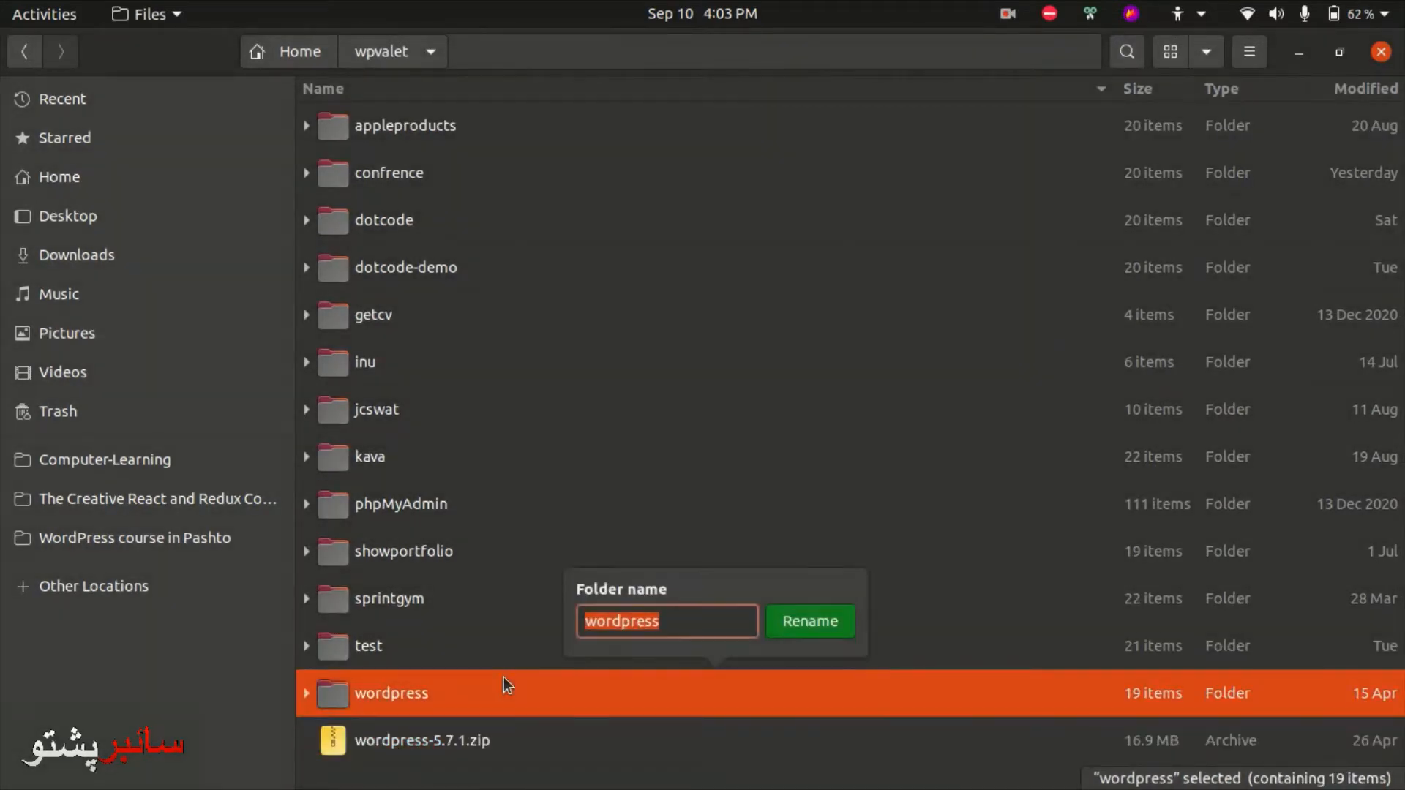
type("bl")
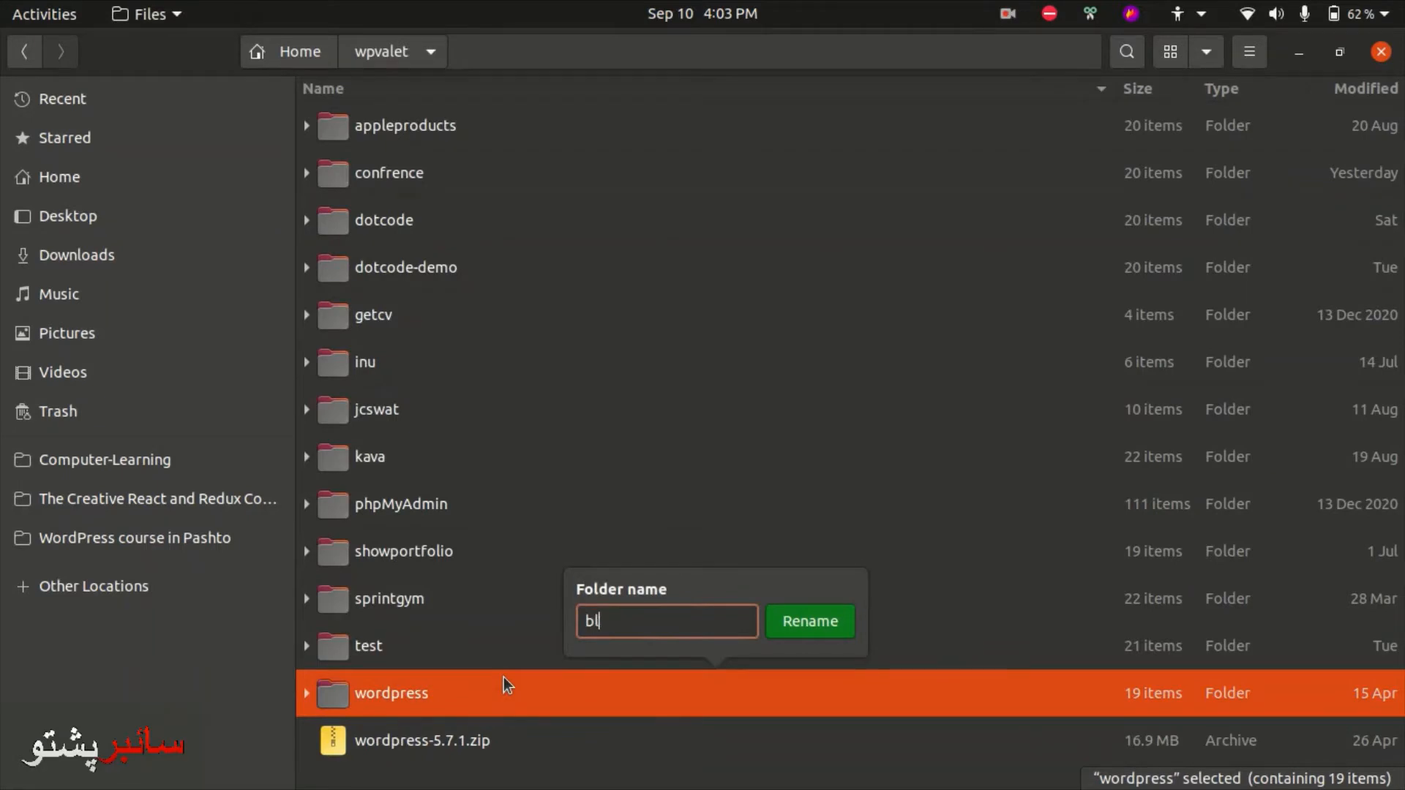
type("oghelp")
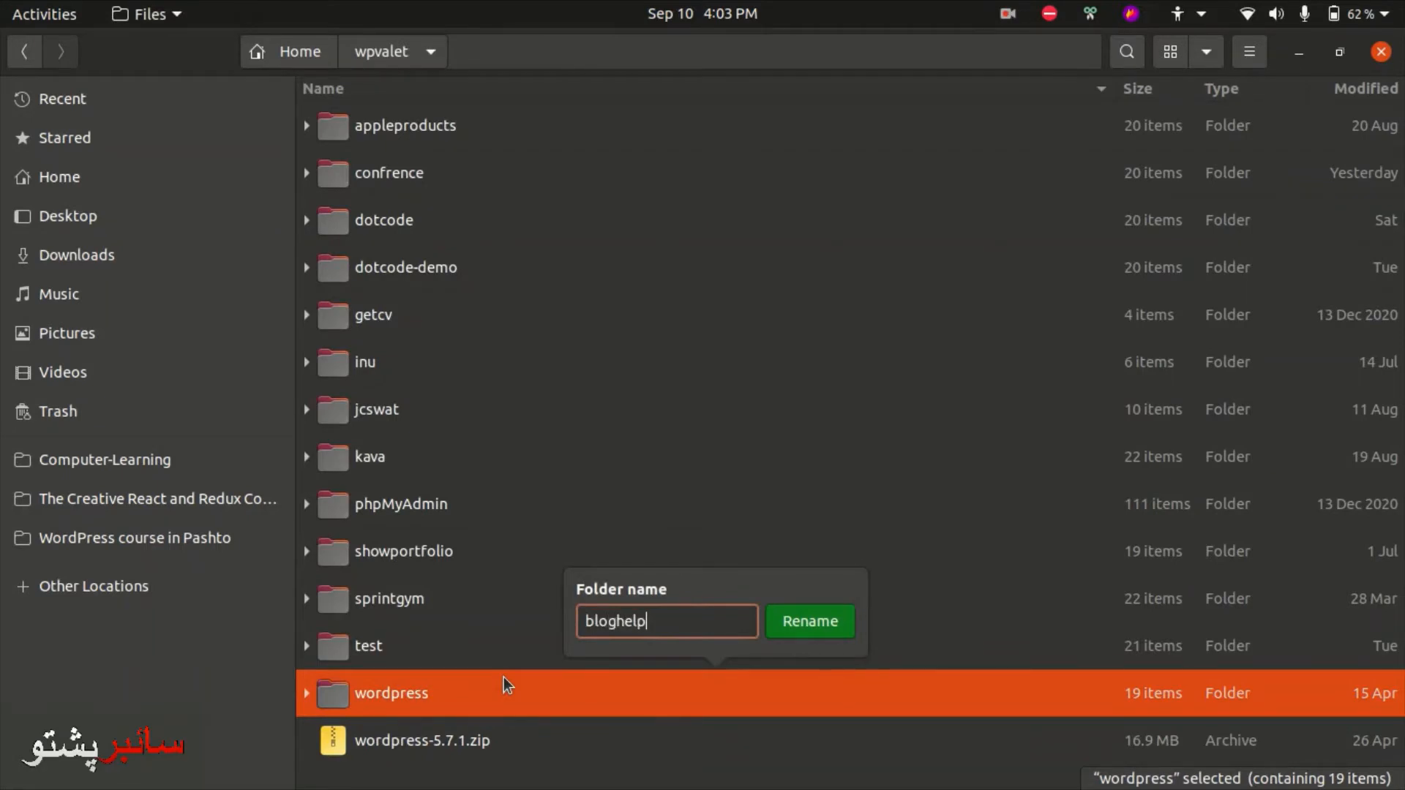
left_click(807, 621)
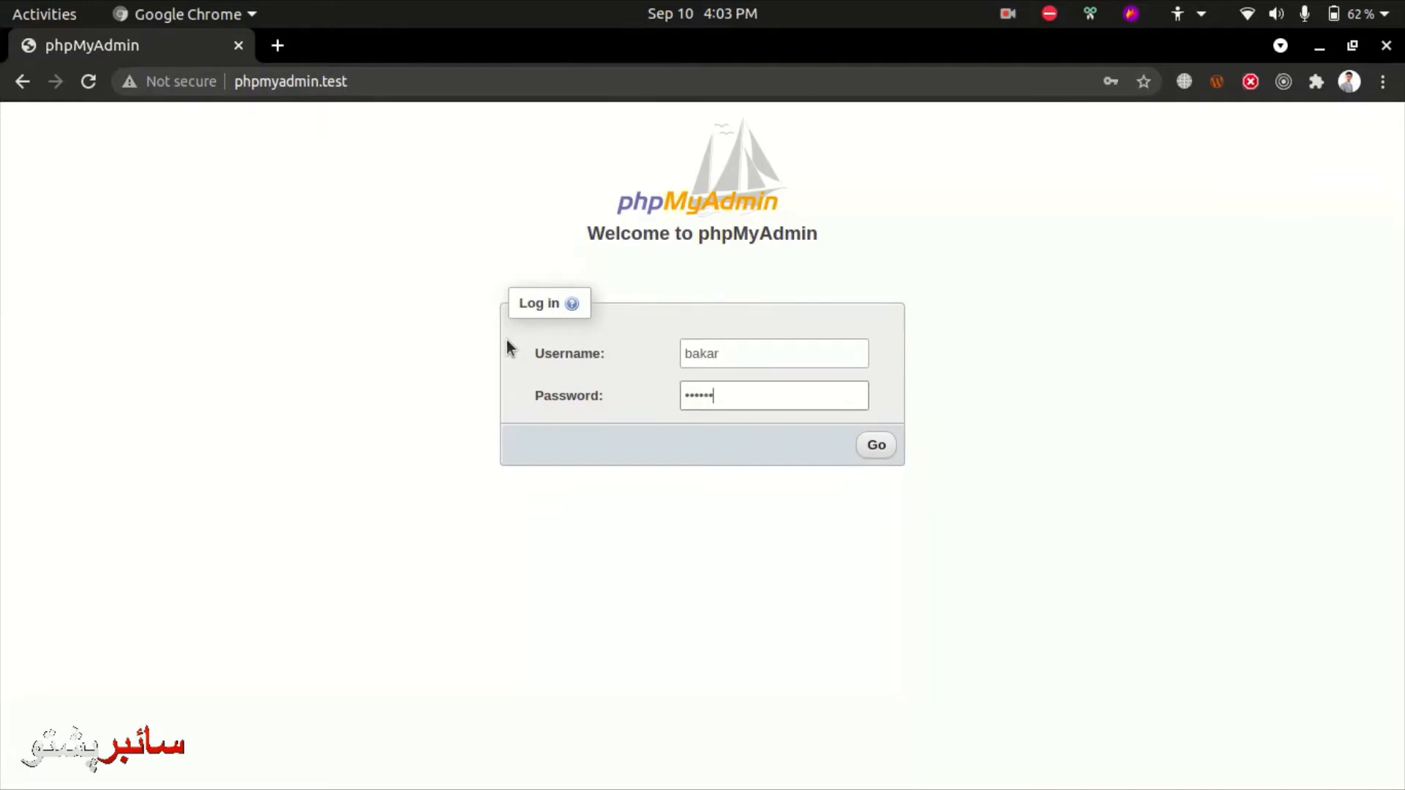
- Sign in to phpMyAdmin and create a new empty database named bloghelp
left_click(874, 445)
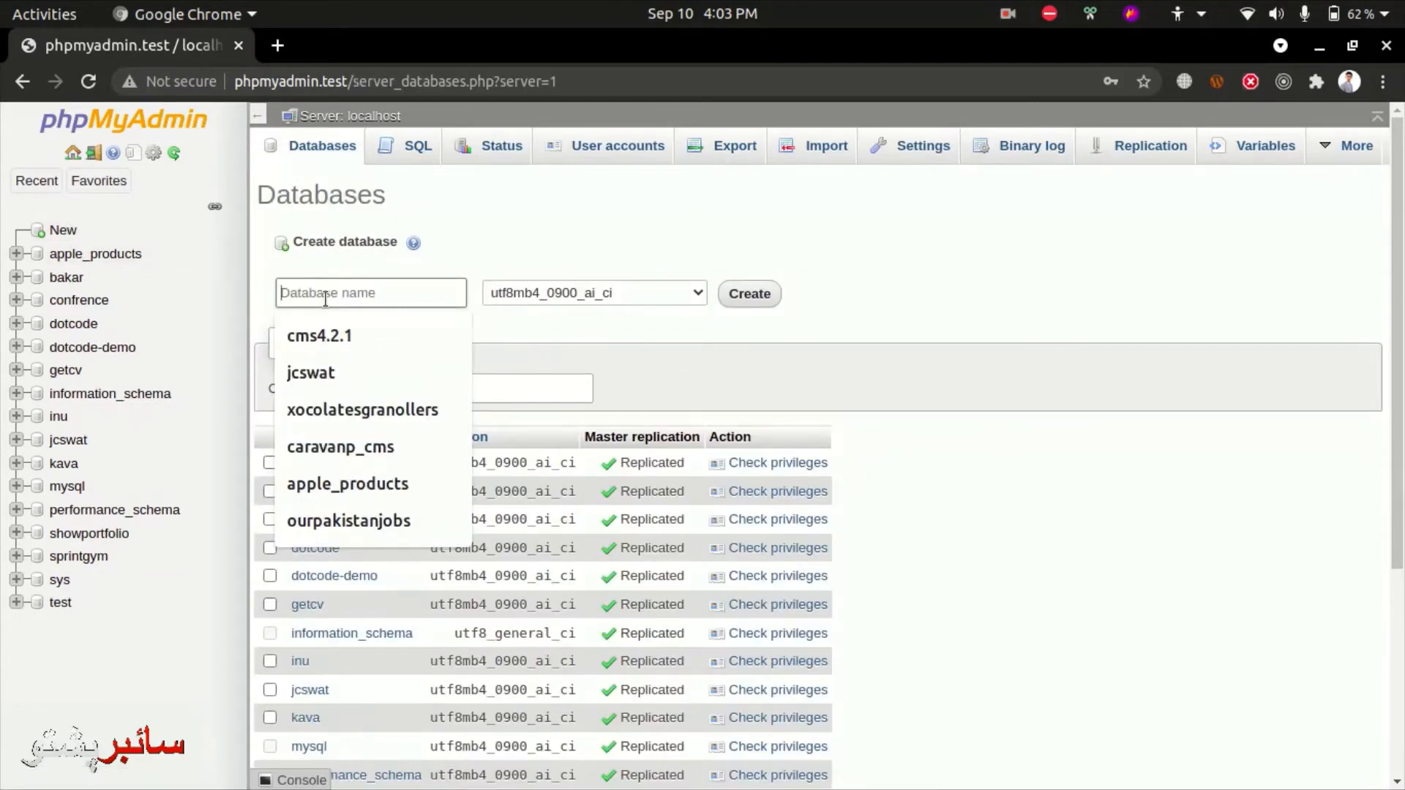
type("blog")
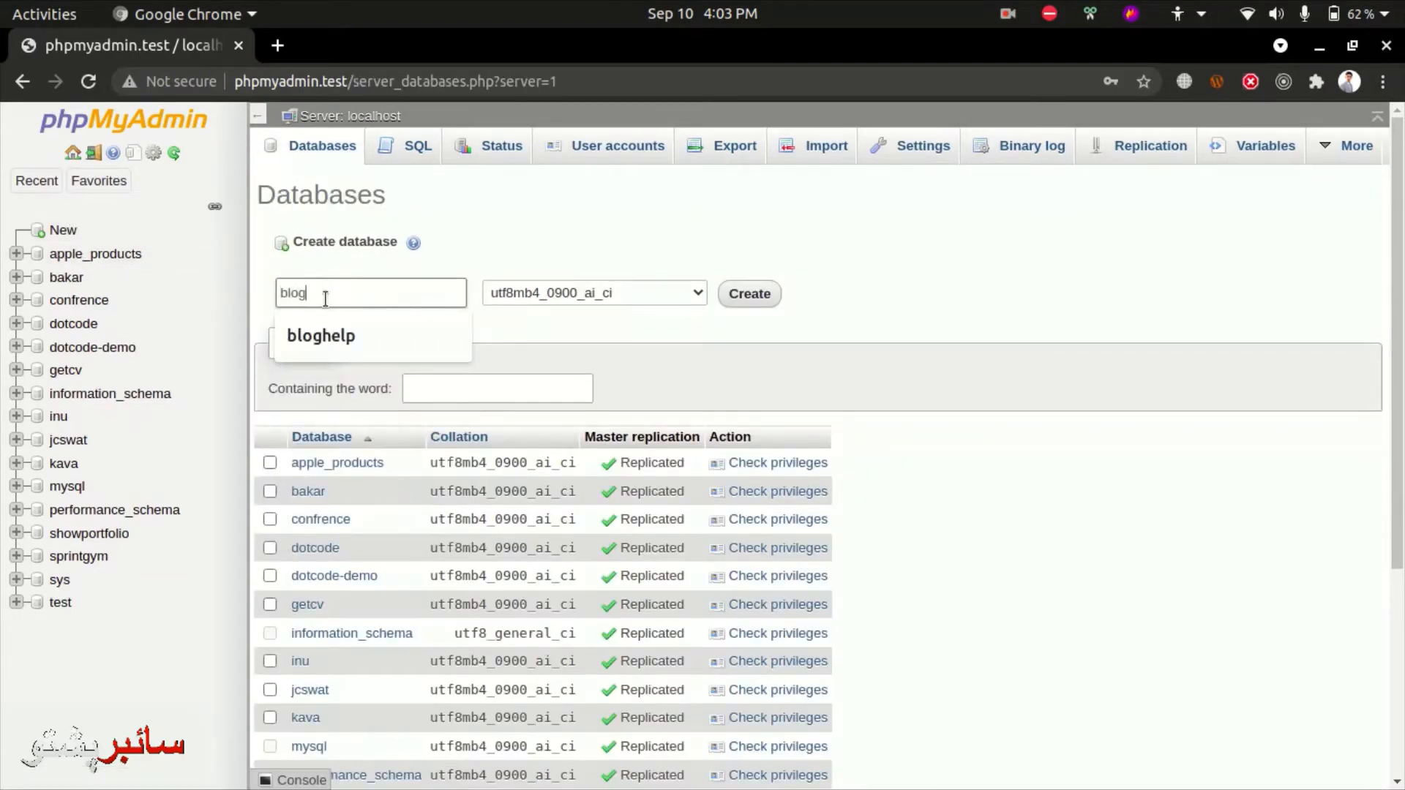
left_click(321, 335)
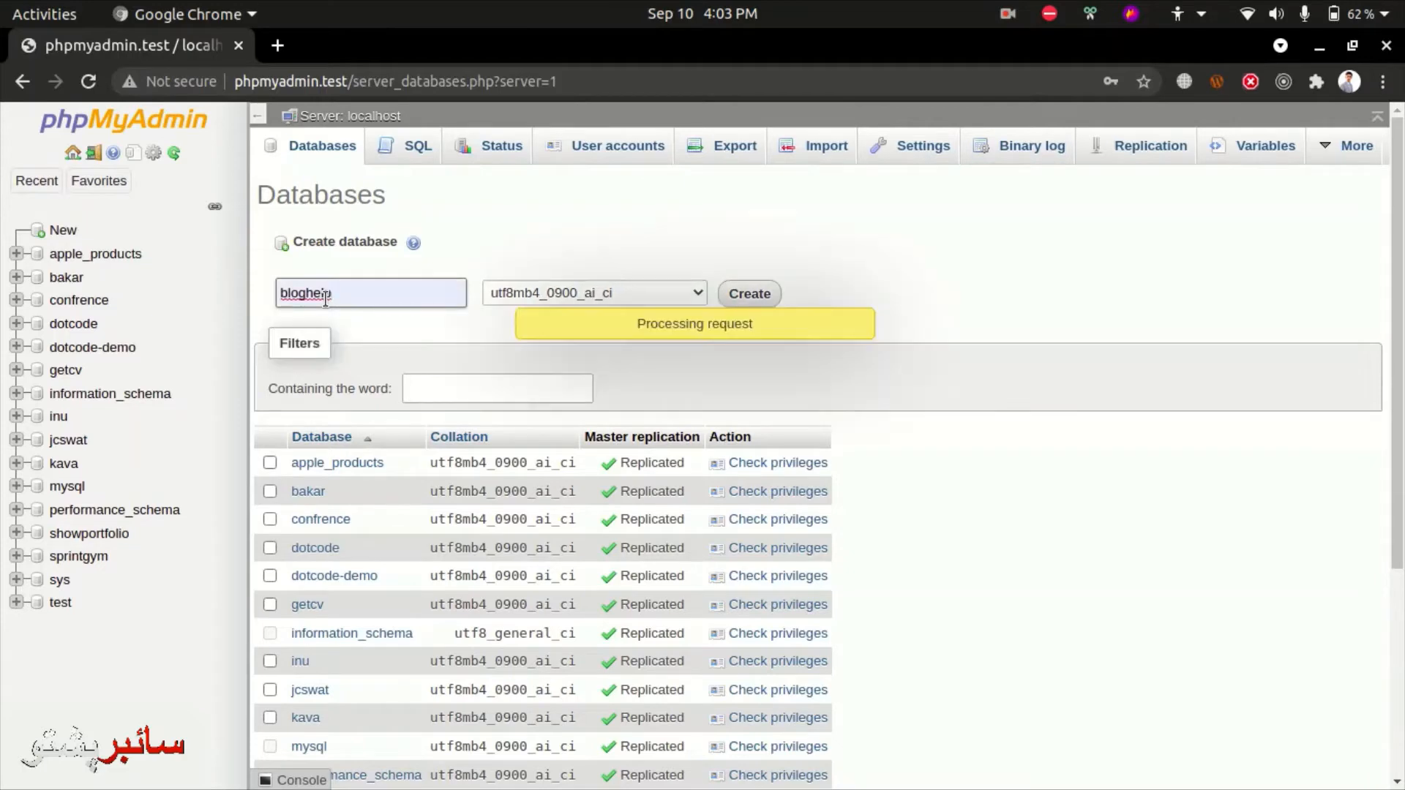
left_click(747, 294)
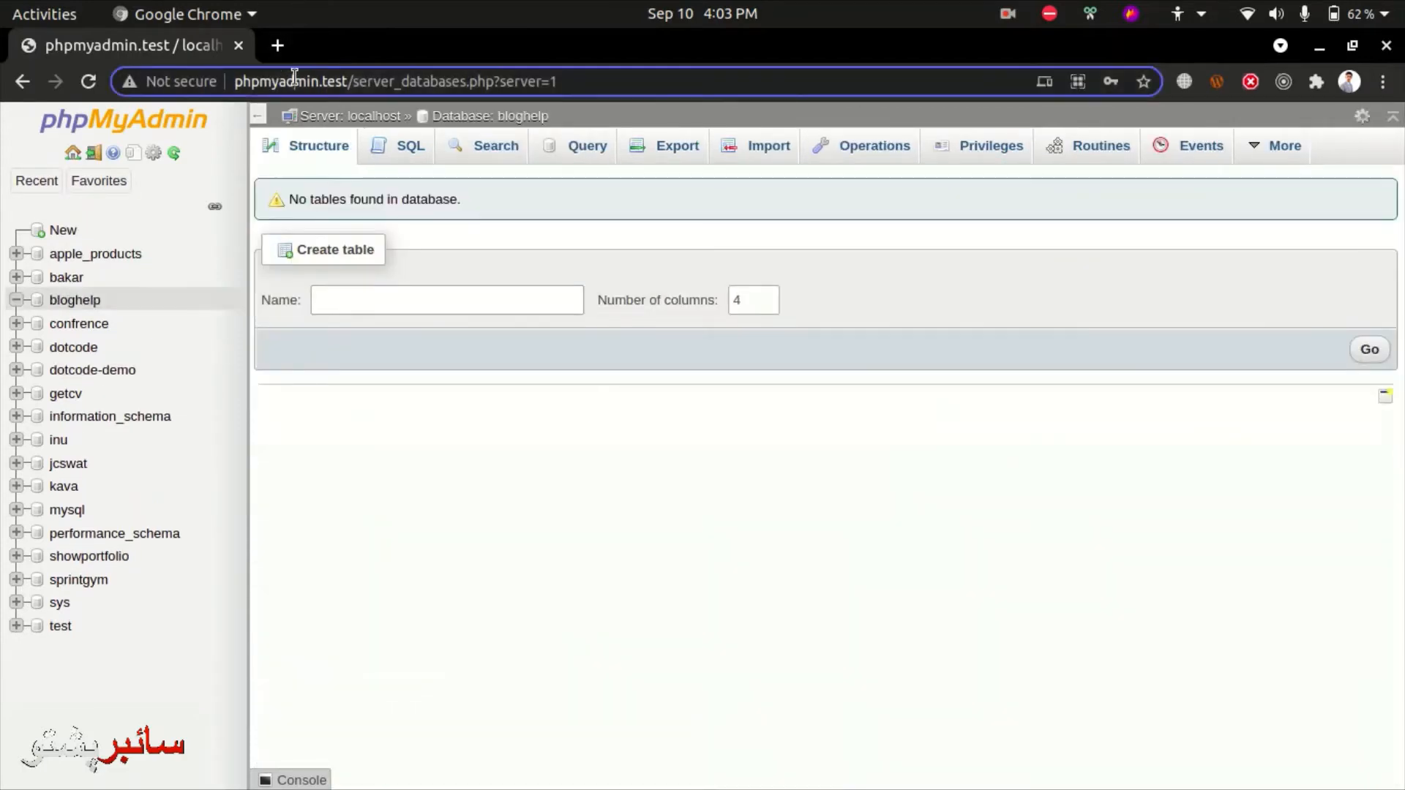
left_click(394, 81)
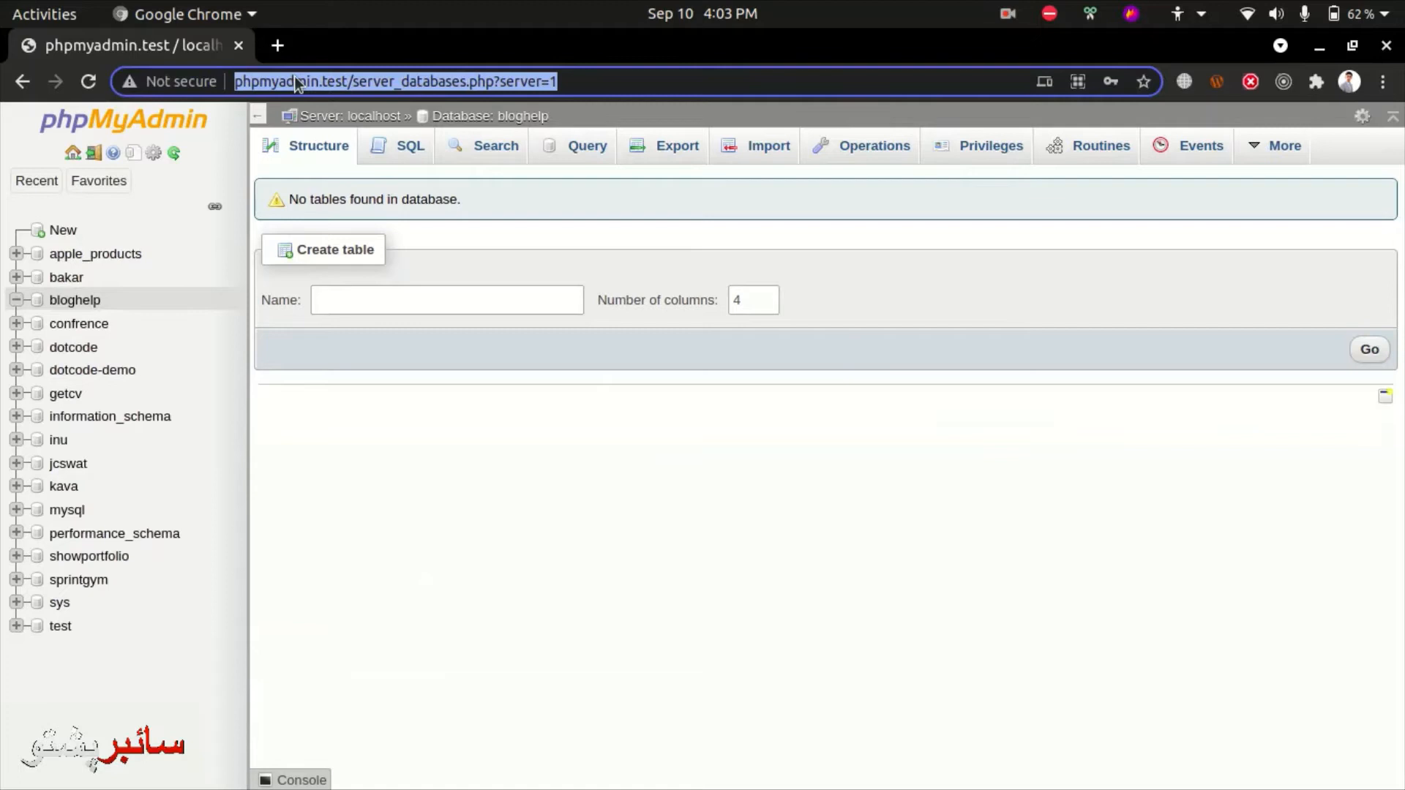
- Enter the local bloghelp site address (localhost/bloghe…) in Chrome's address bar
type("localhost:3000")
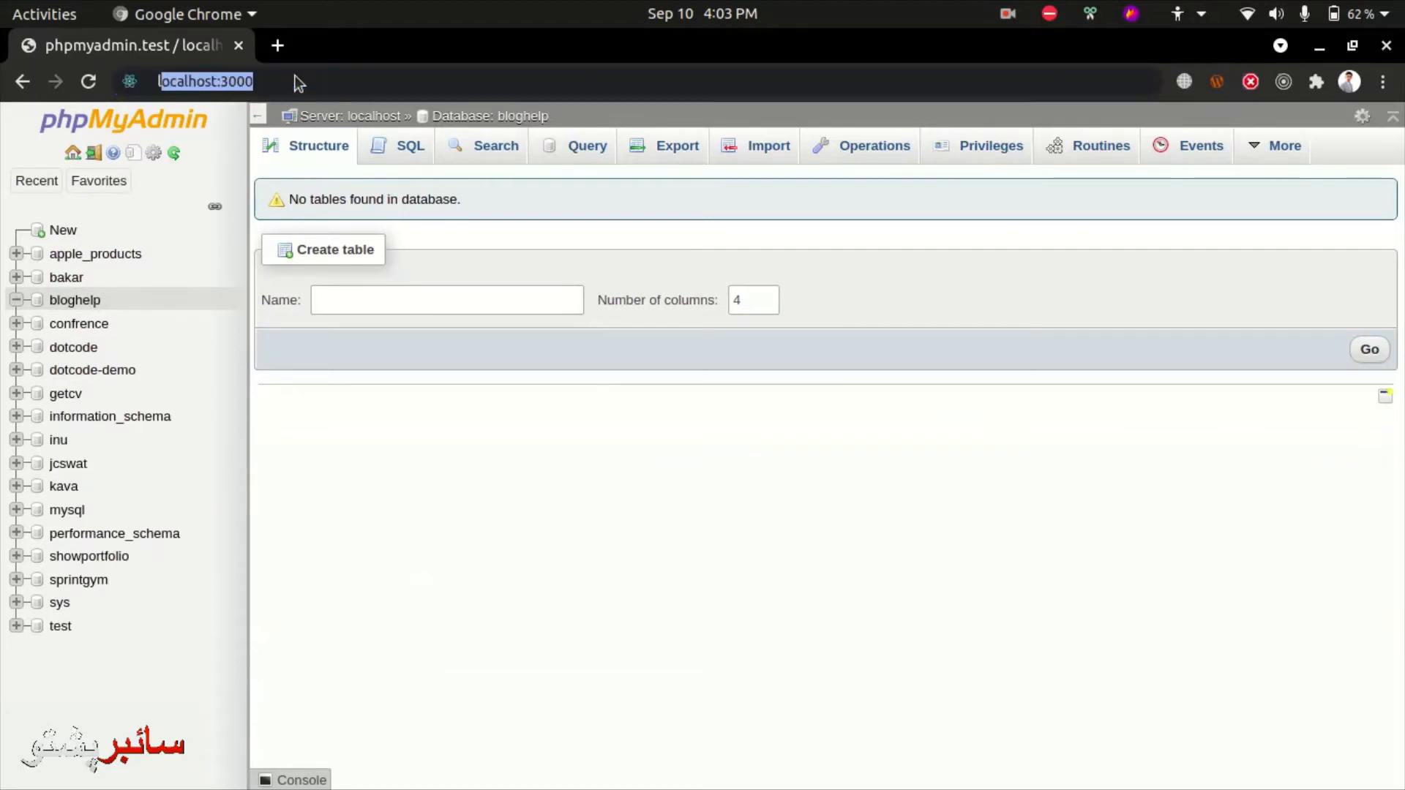
type("localhost/")
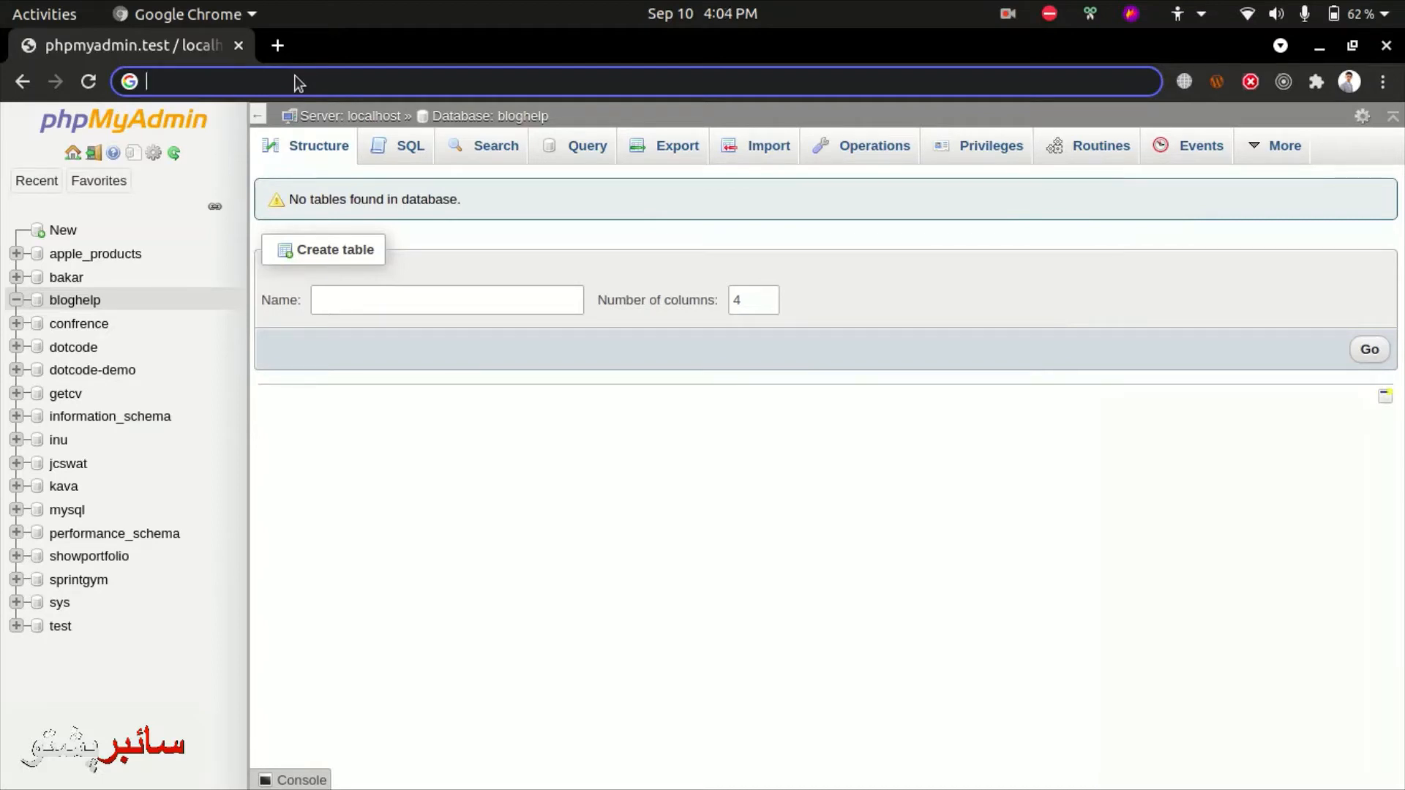
type("bloghe")
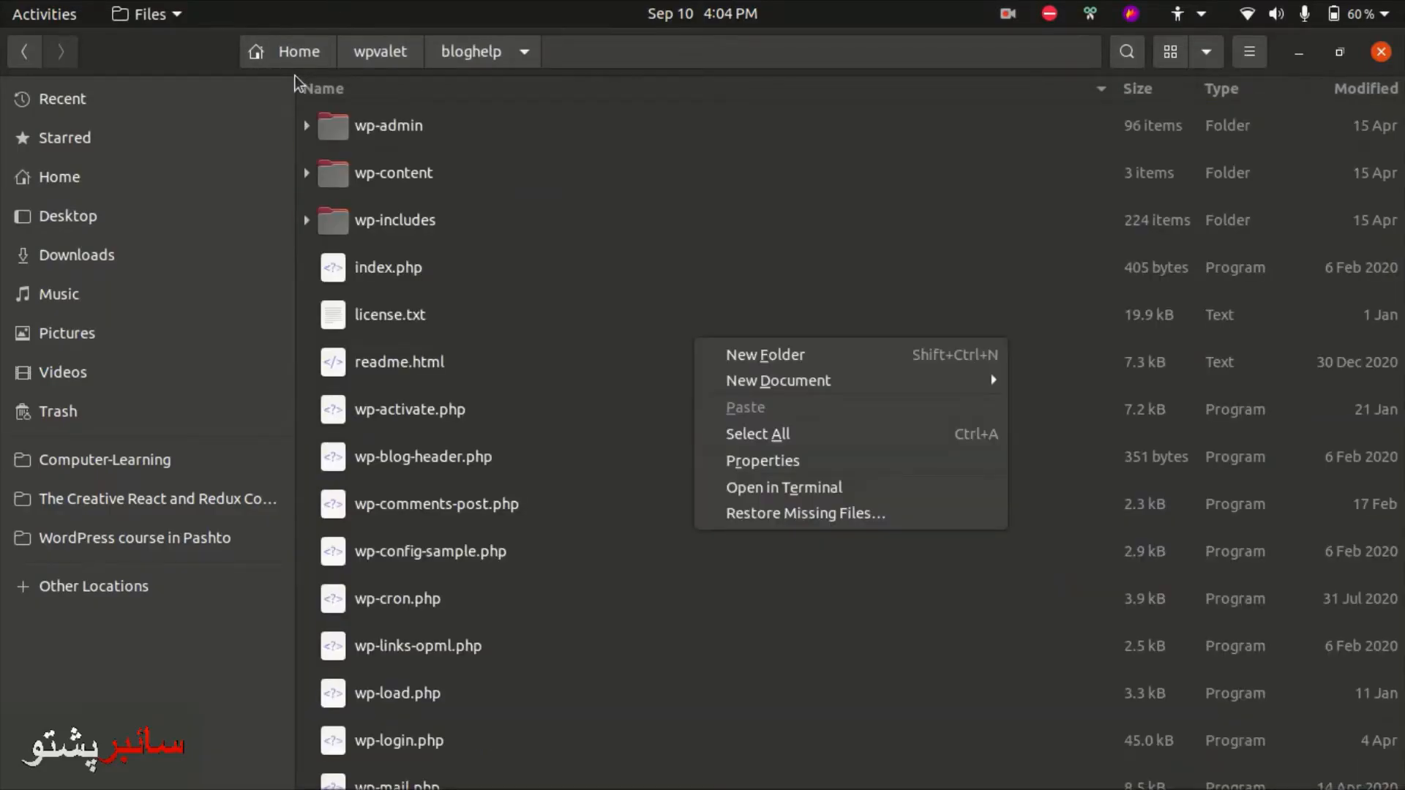
- Act on the bloghelp folder so bloghelp.test opens on the WordPress setup welcome page
left_click(781, 485)
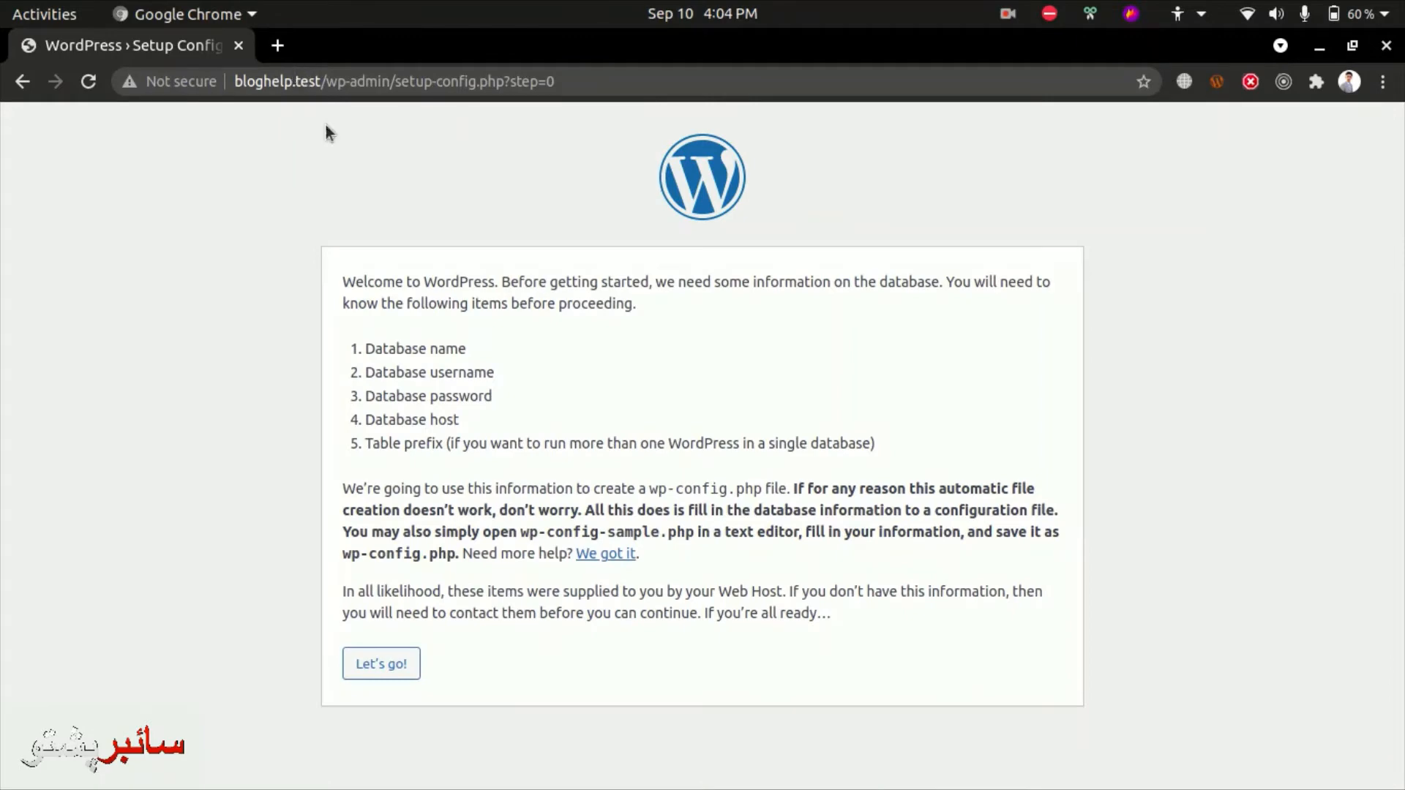
- Submit the bloghelp database name, username and password so setup connects to the database
left_click(380, 663)
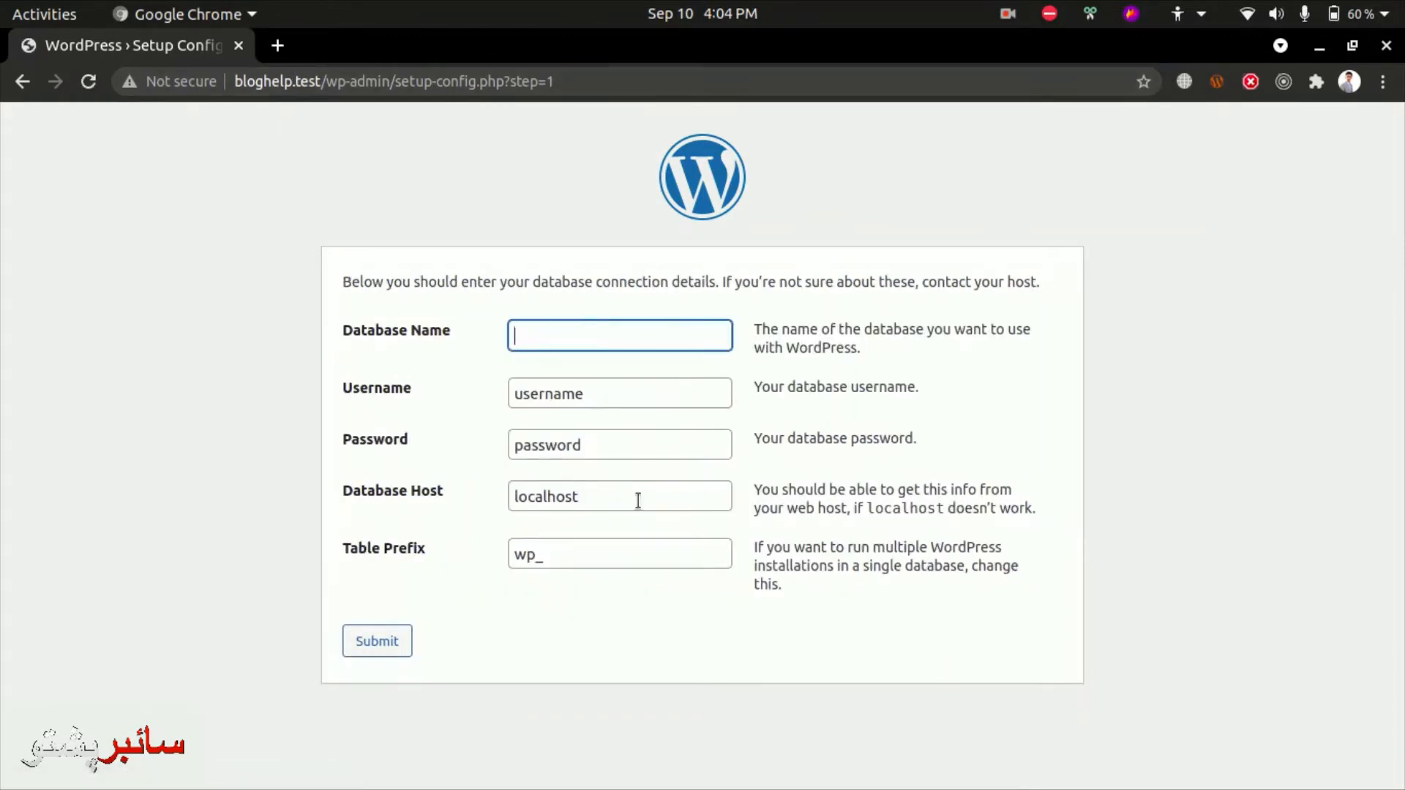
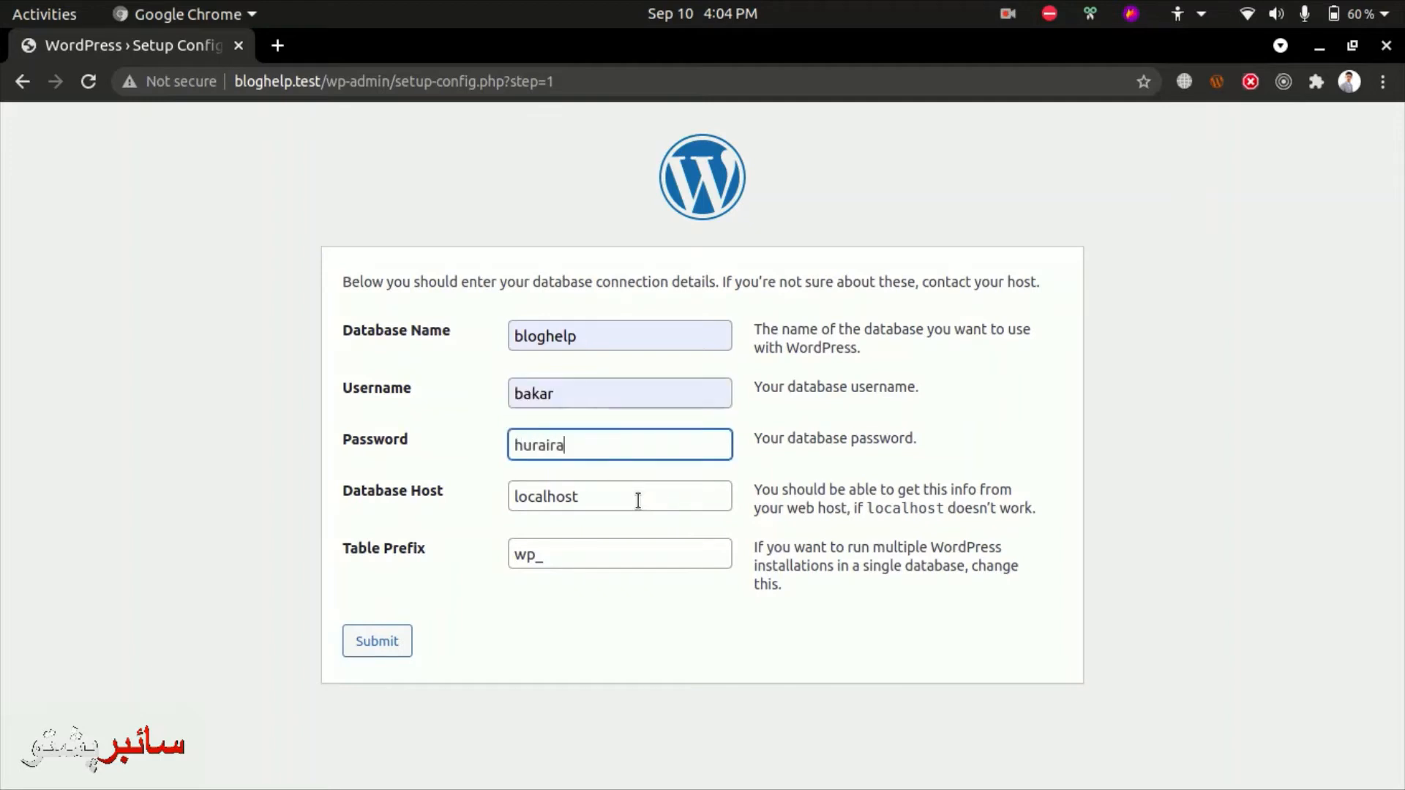
left_click(377, 641)
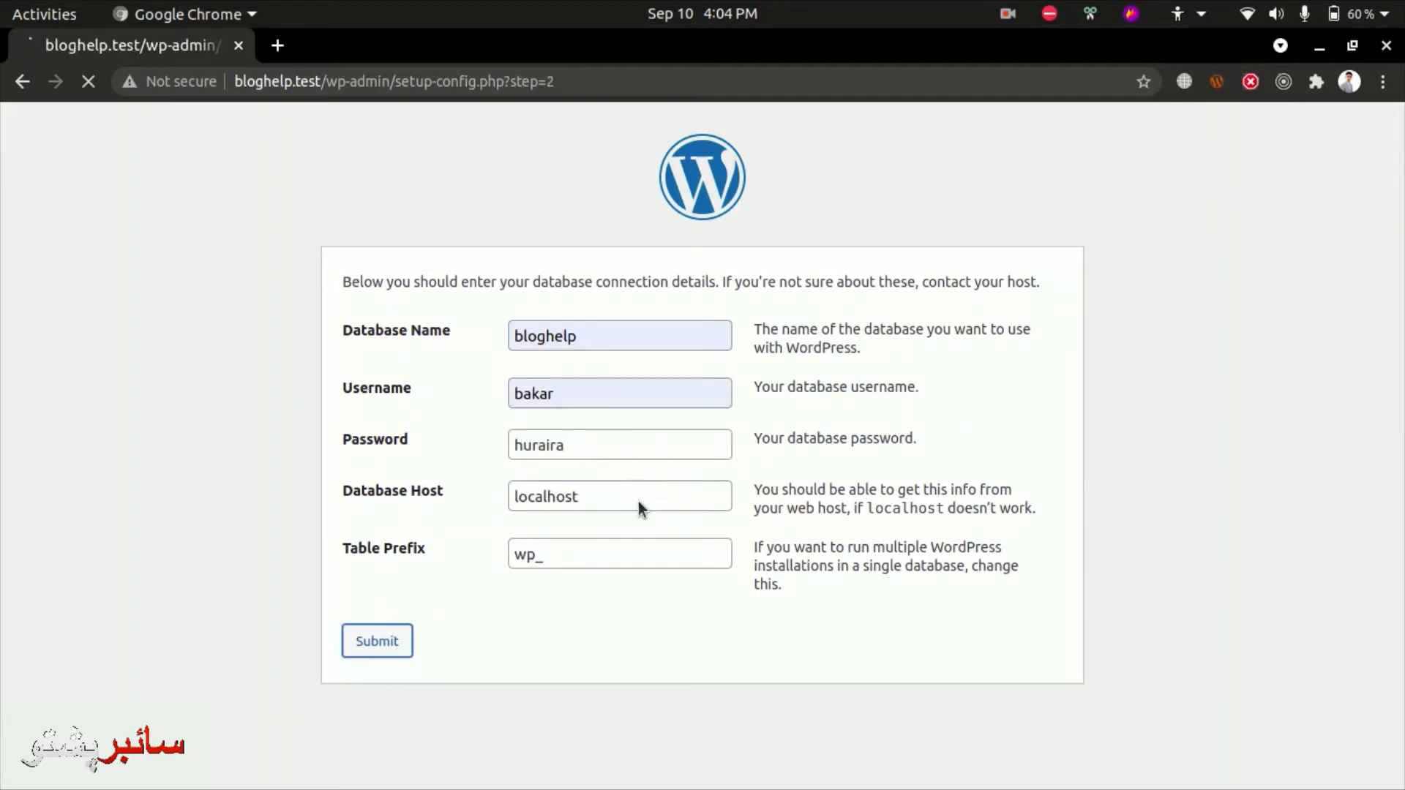
left_click(376, 641)
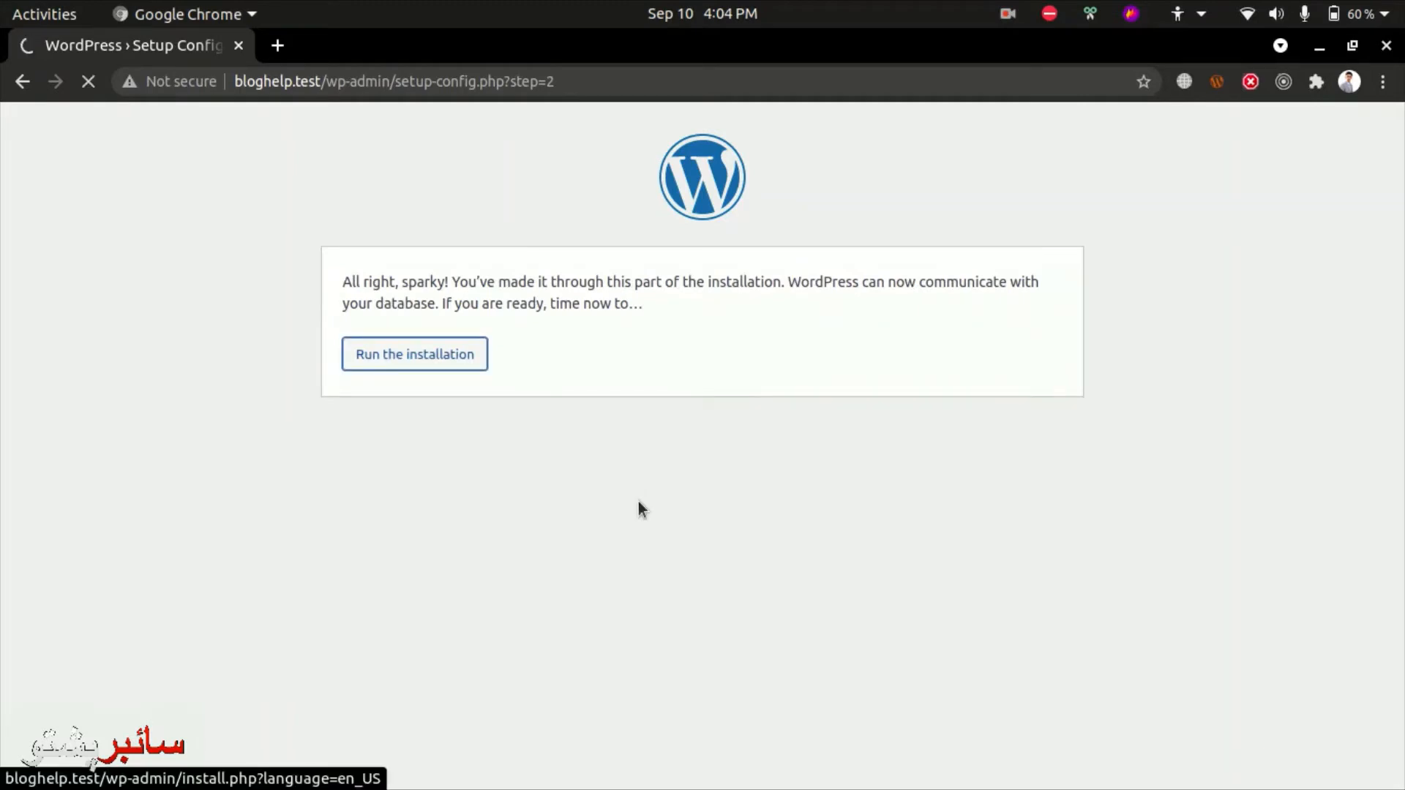
- Install WordPress with site title Blog Help, username and password admin, weak password confirmed
left_click(414, 354)
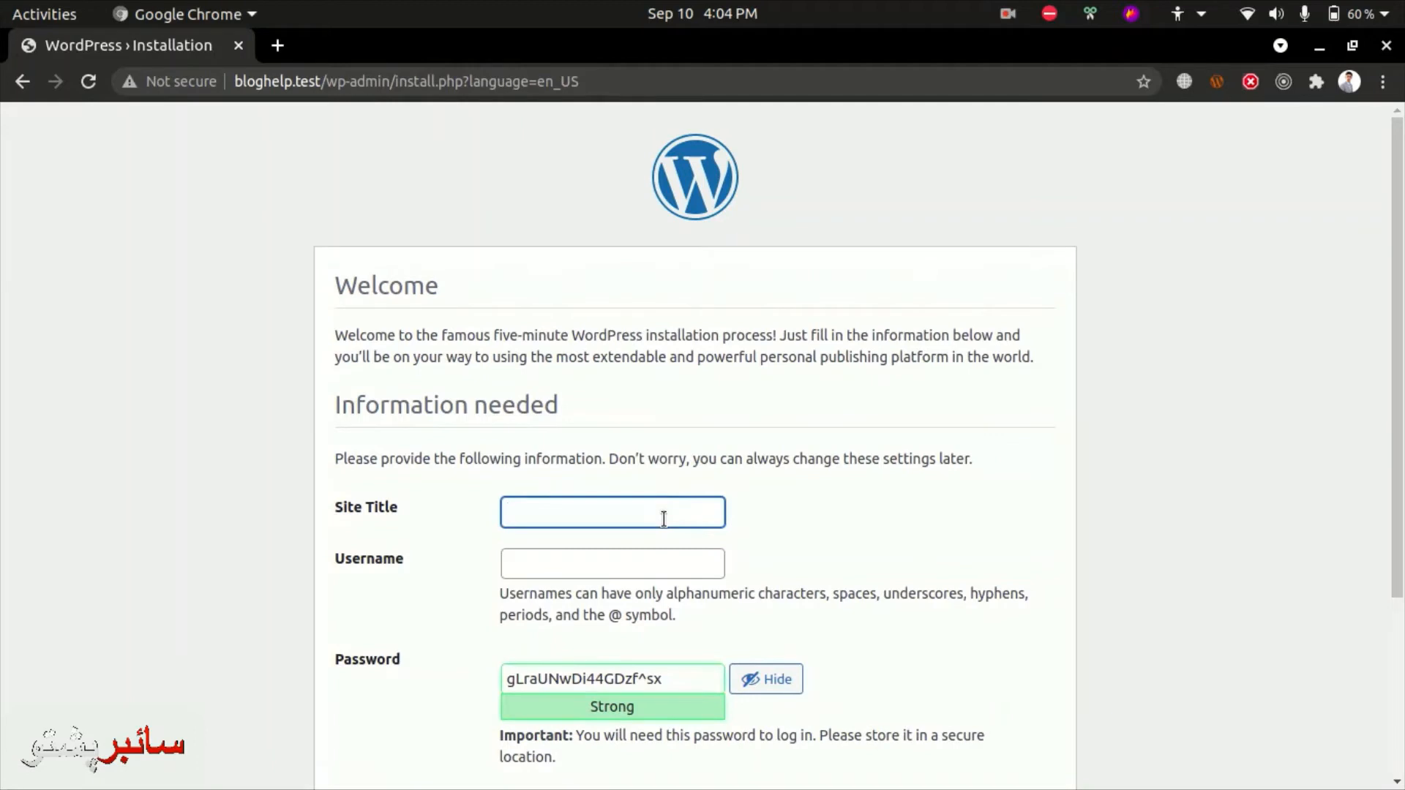
type("B")
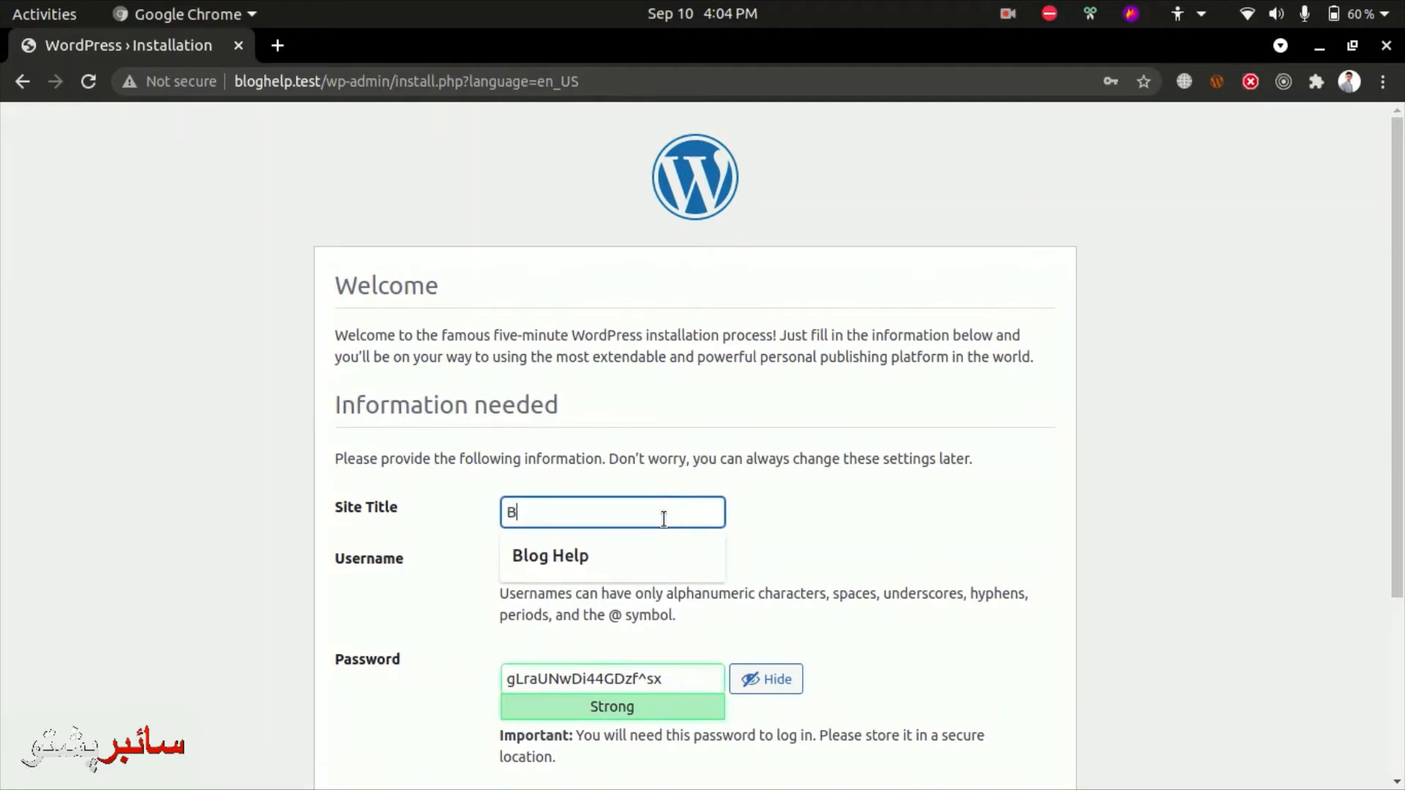
left_click(548, 556)
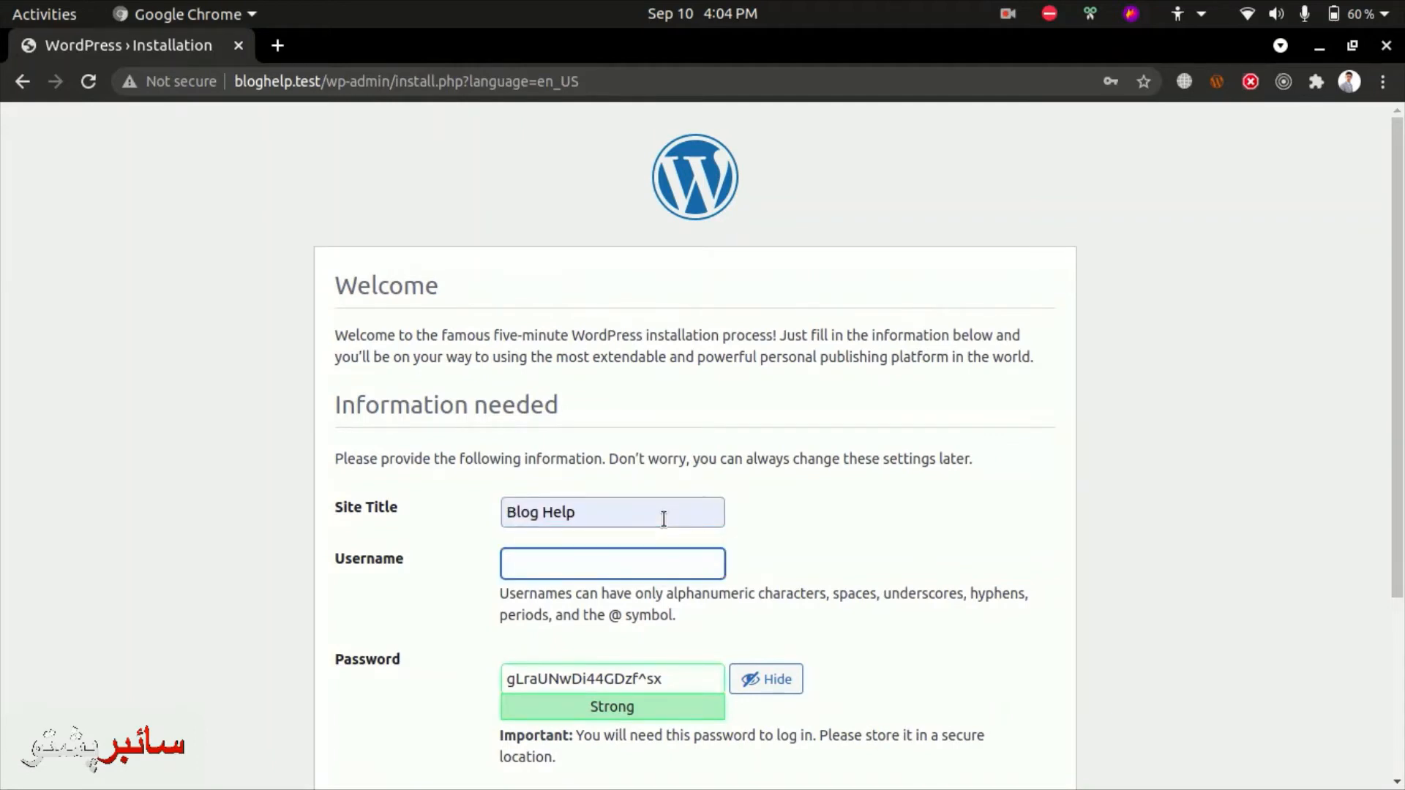
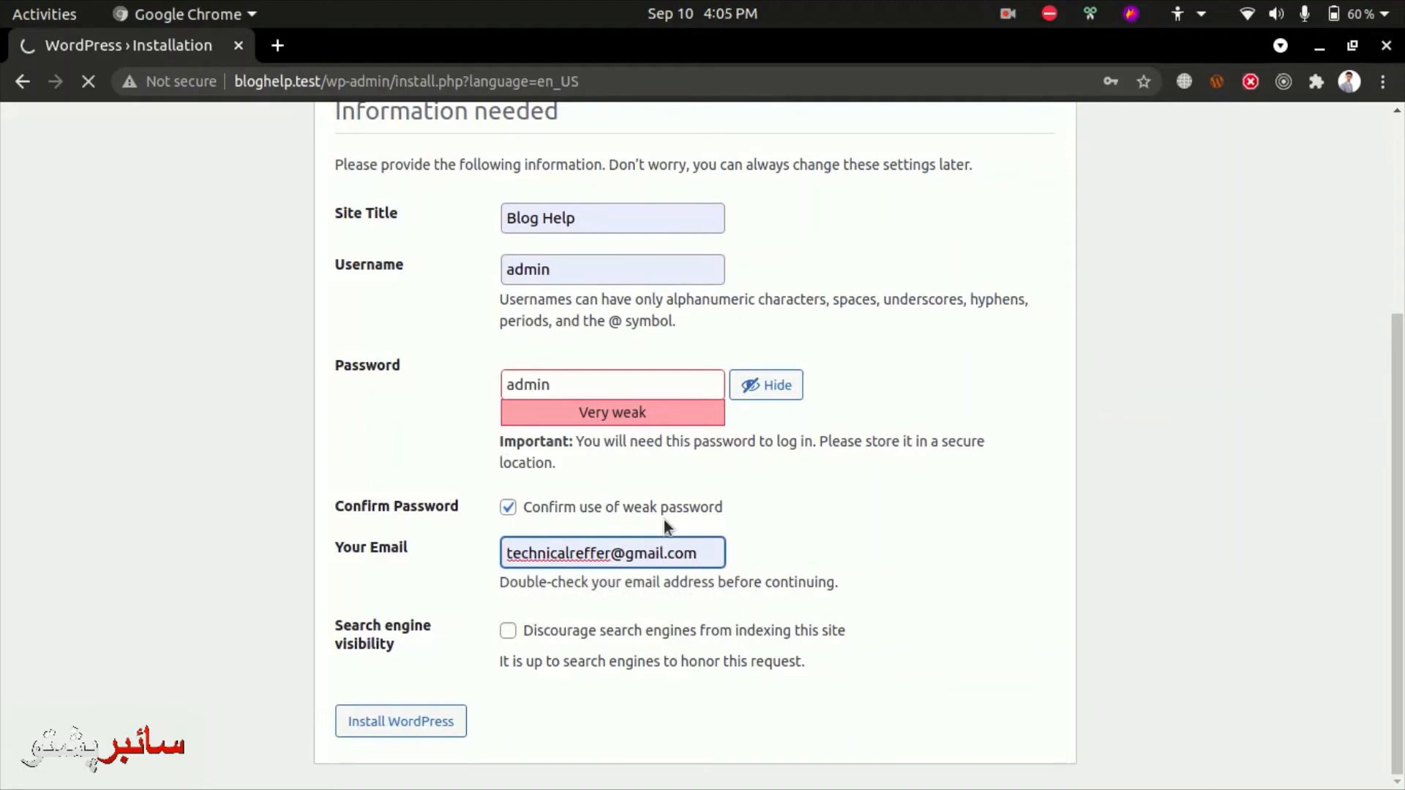
left_click(399, 722)
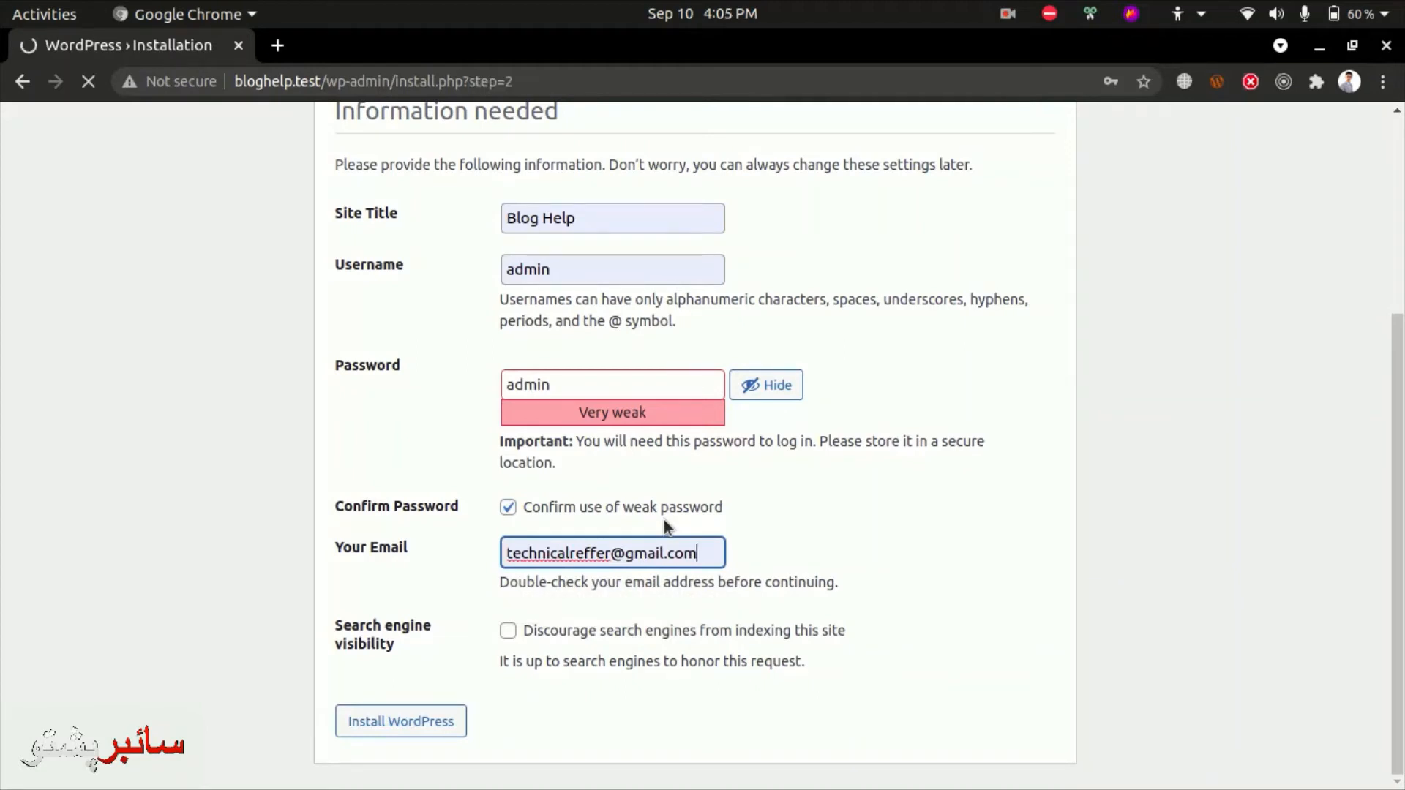
left_click(401, 722)
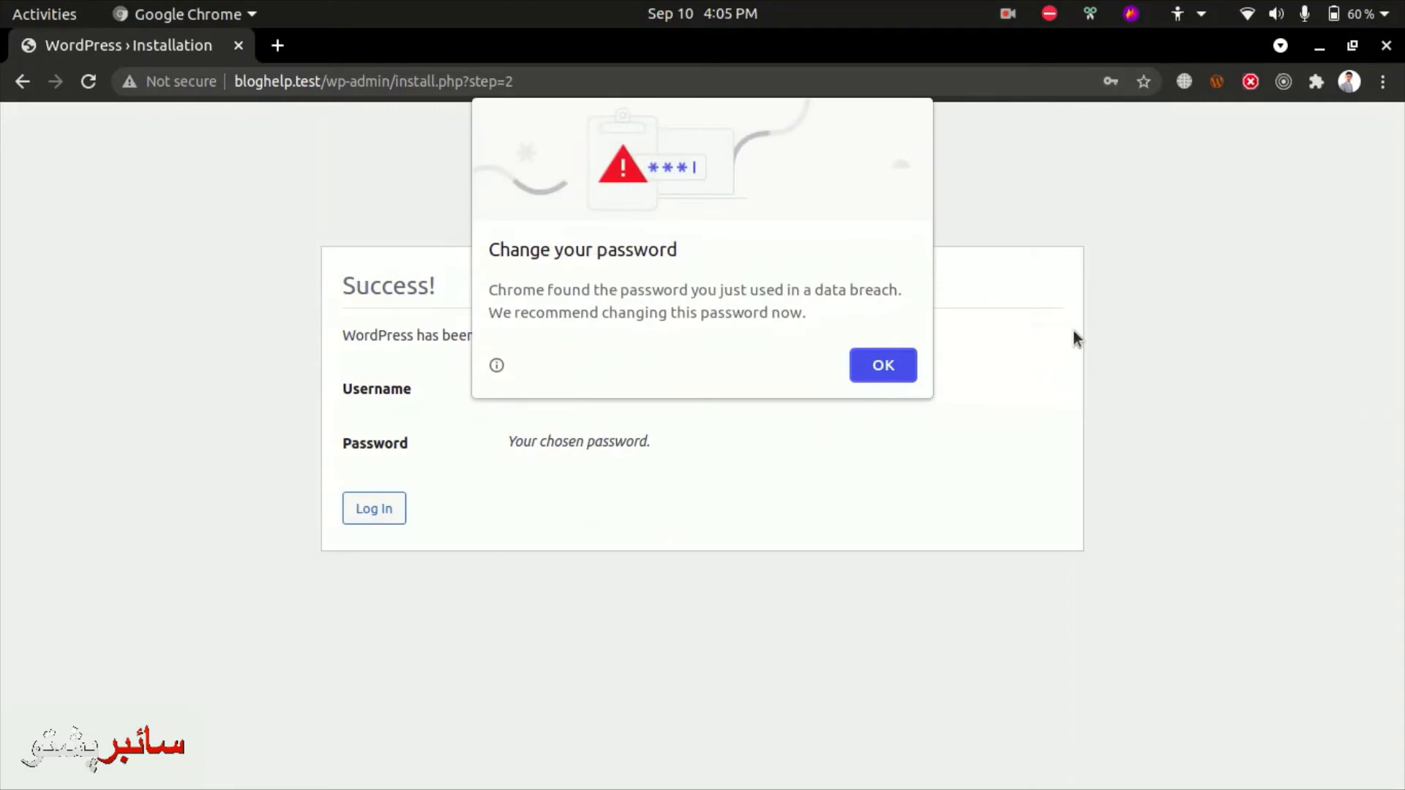
- Dismiss Chrome's breach and save-password prompts and go to the Log In page
left_click(880, 364)
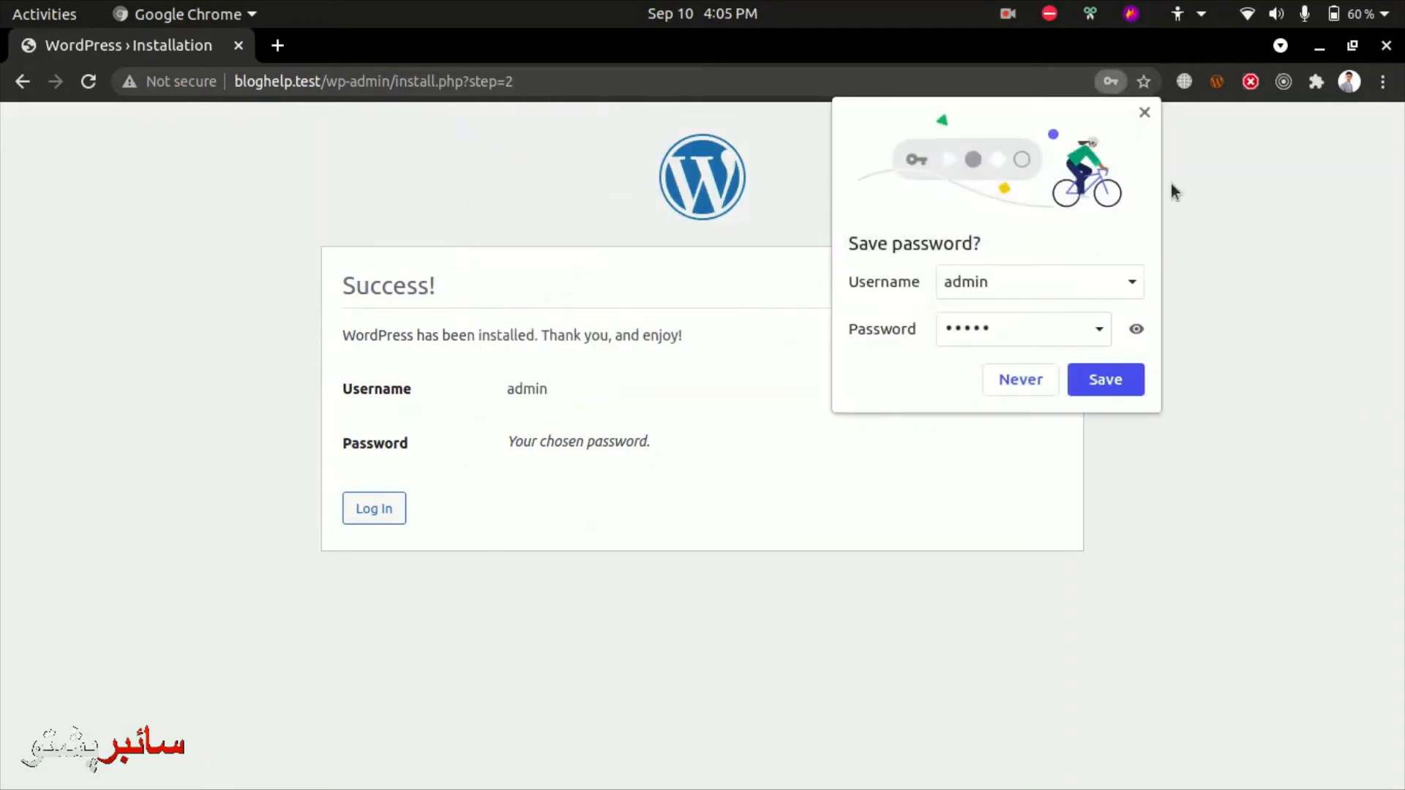
left_click(373, 508)
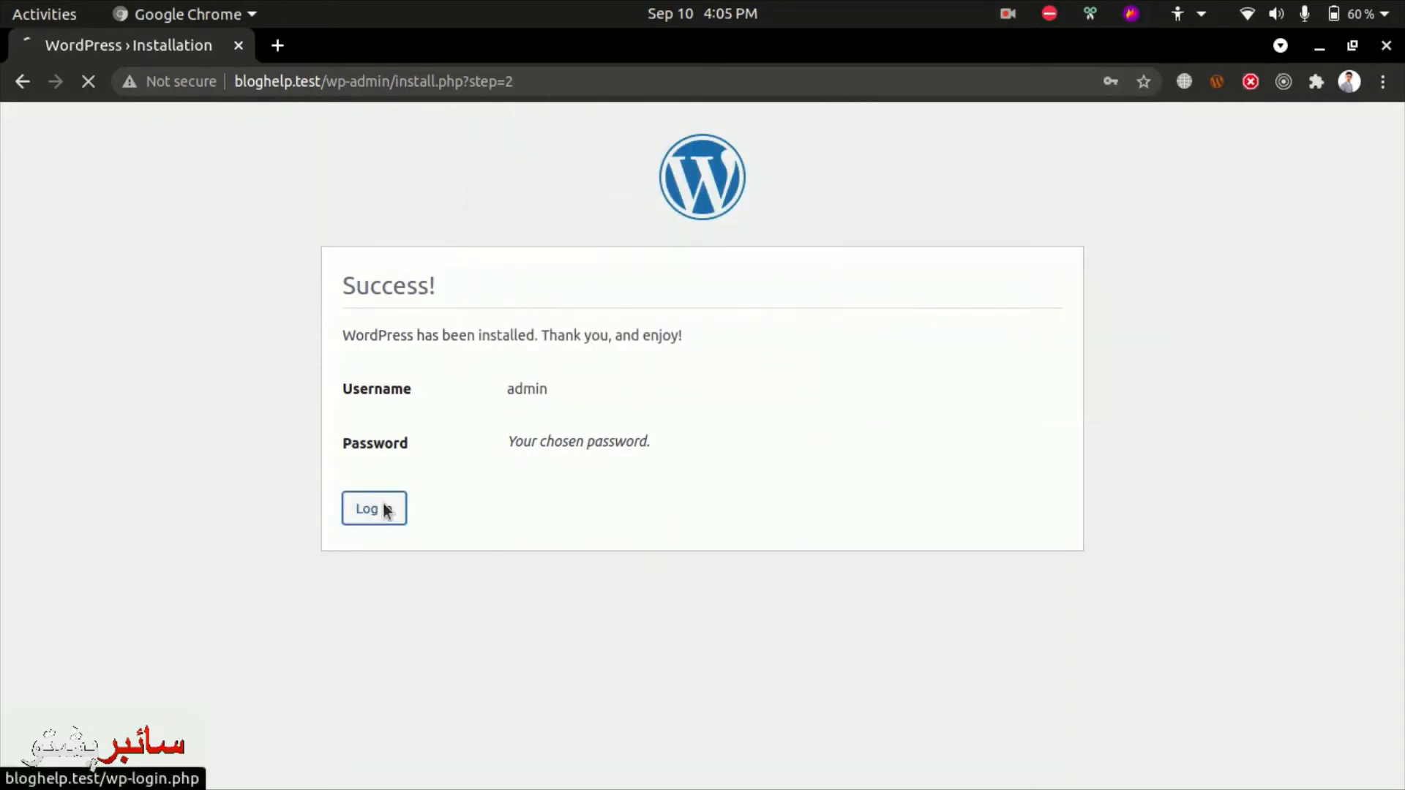
left_click(374, 507)
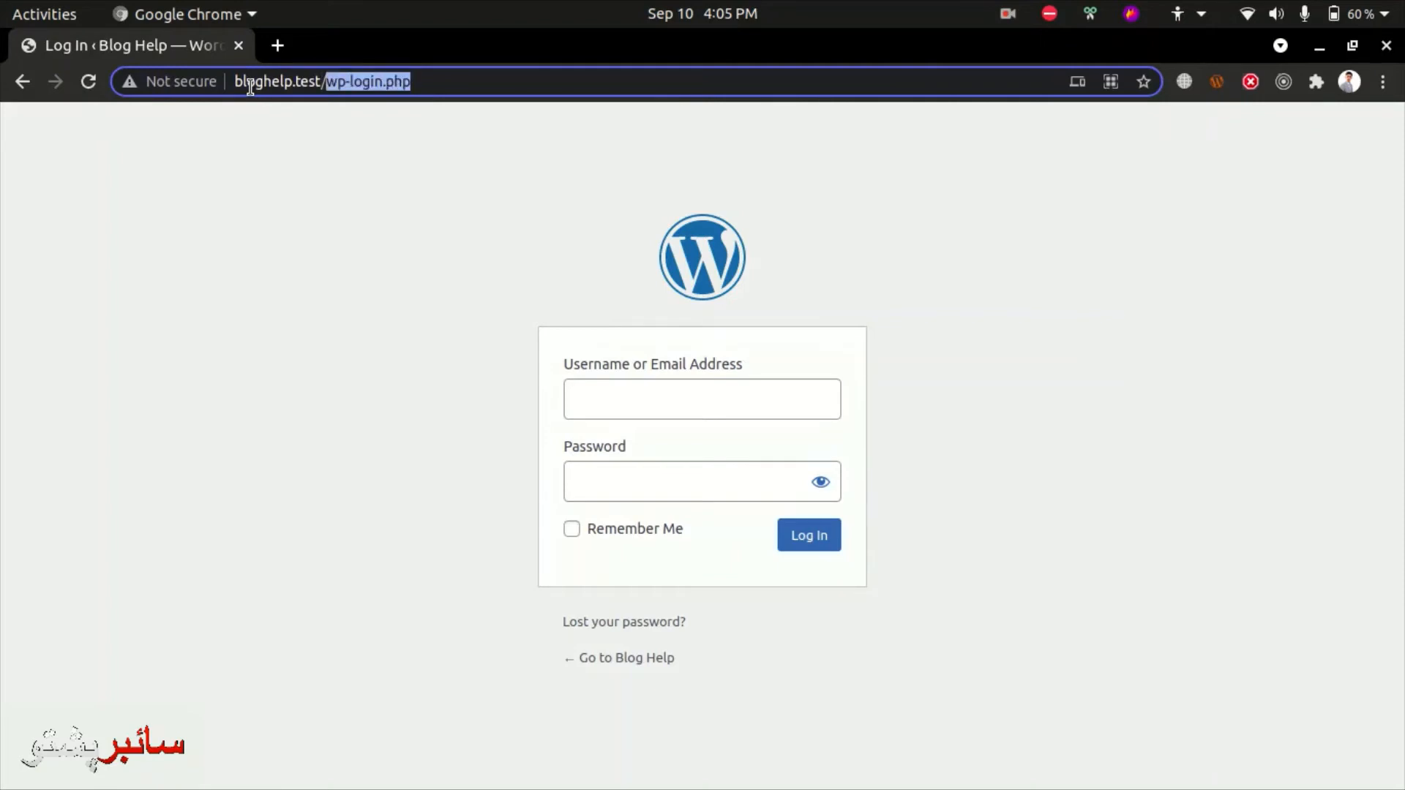
- Log in at bloghelp.test/wp-admin as admin with Remember Me on, reaching the dashboard
type("bloghelp.test/wp-adm")
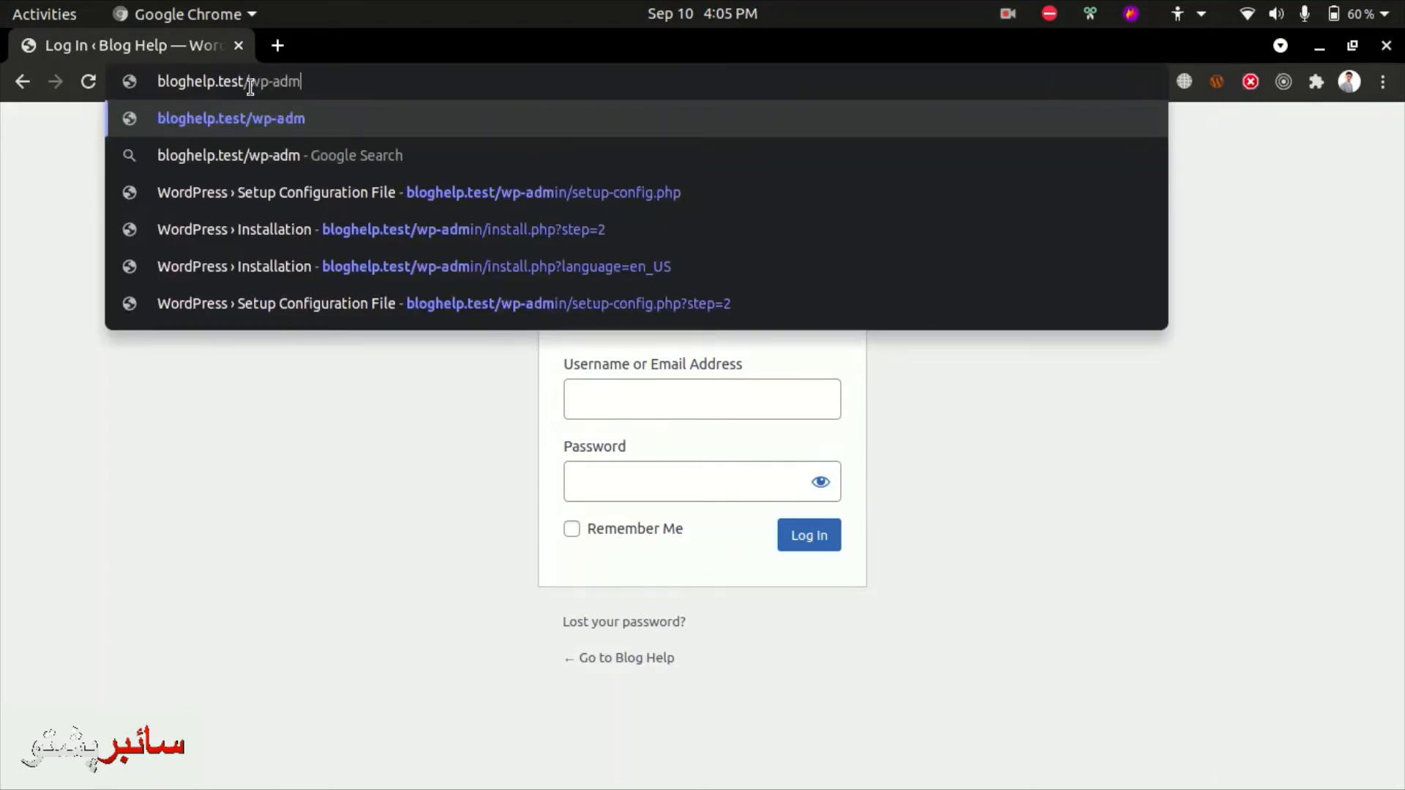
type("in")
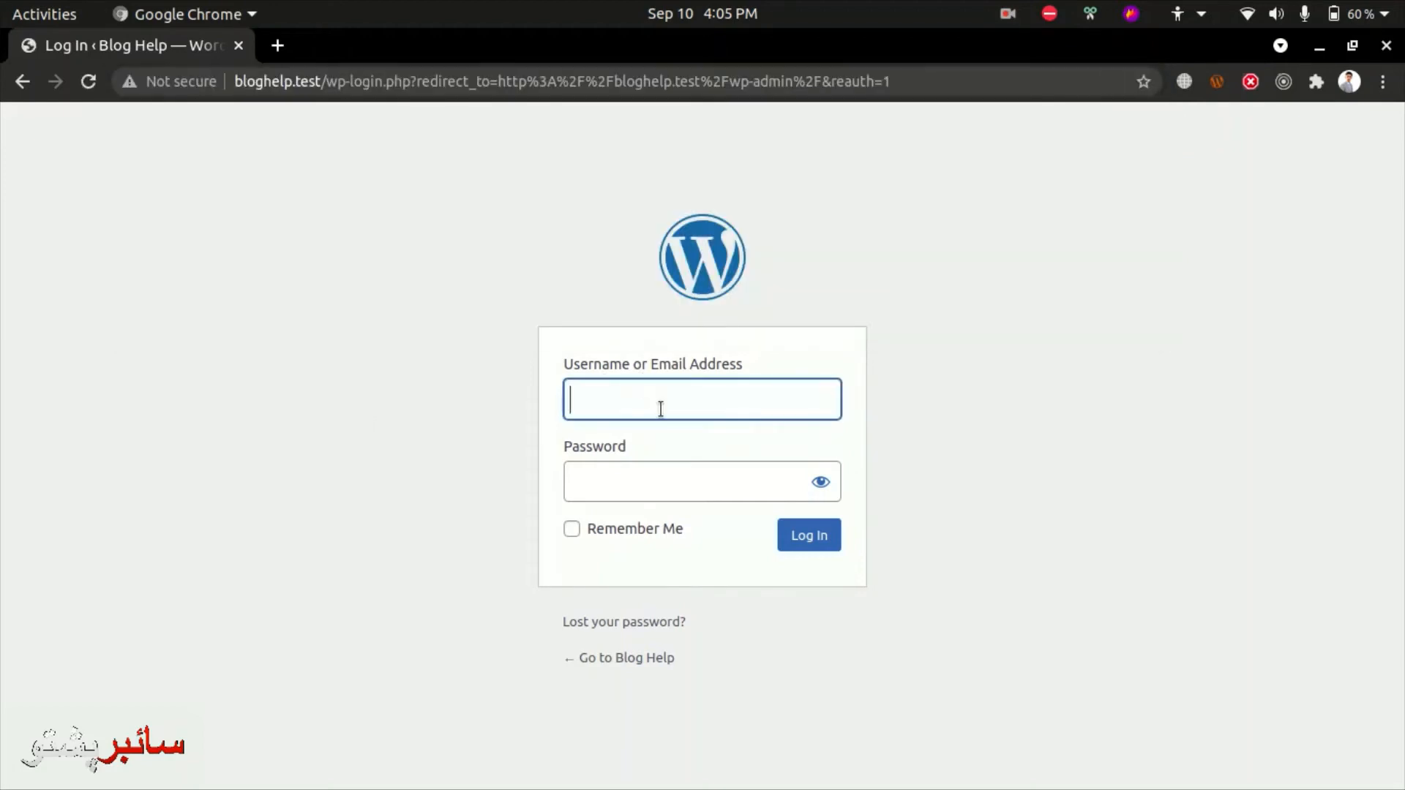
type("admin")
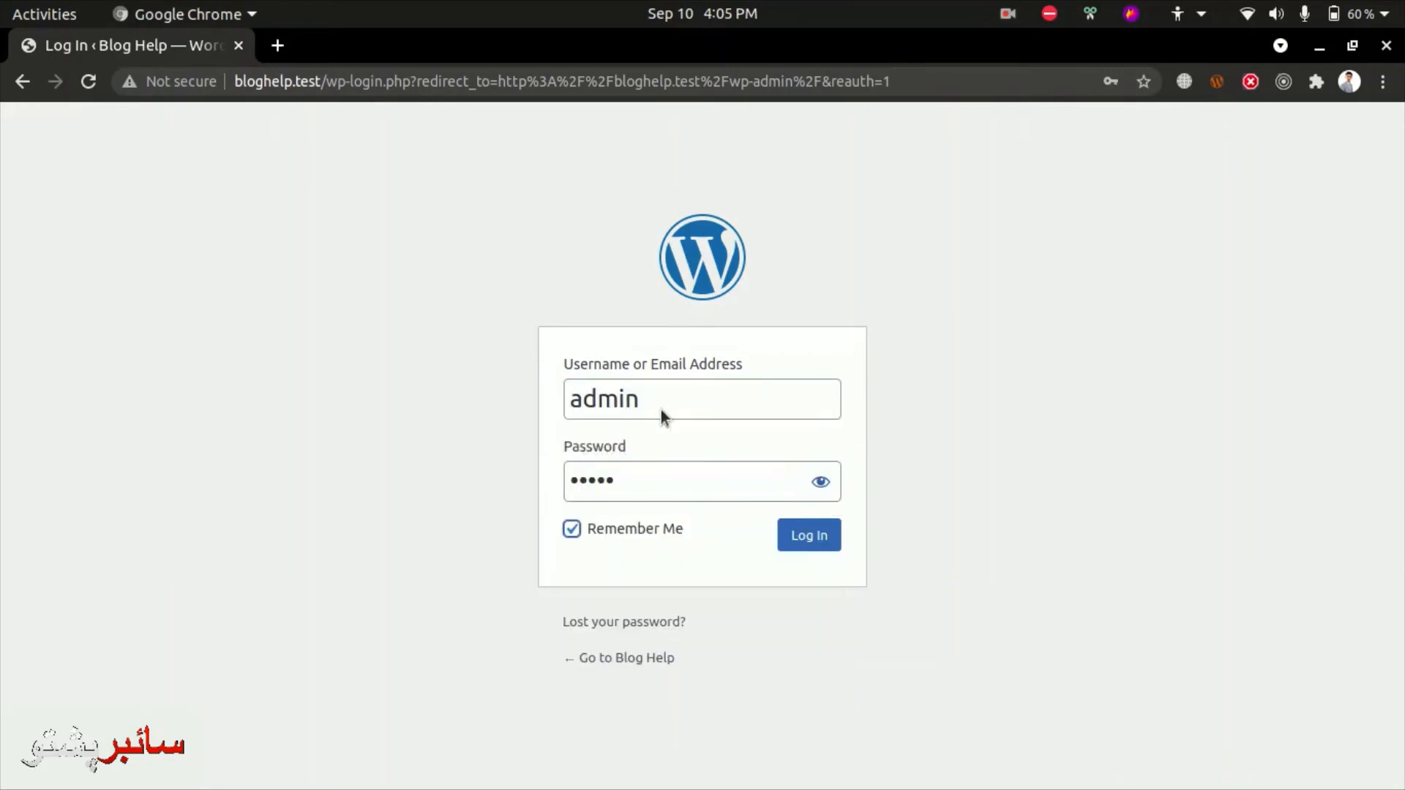
left_click(808, 536)
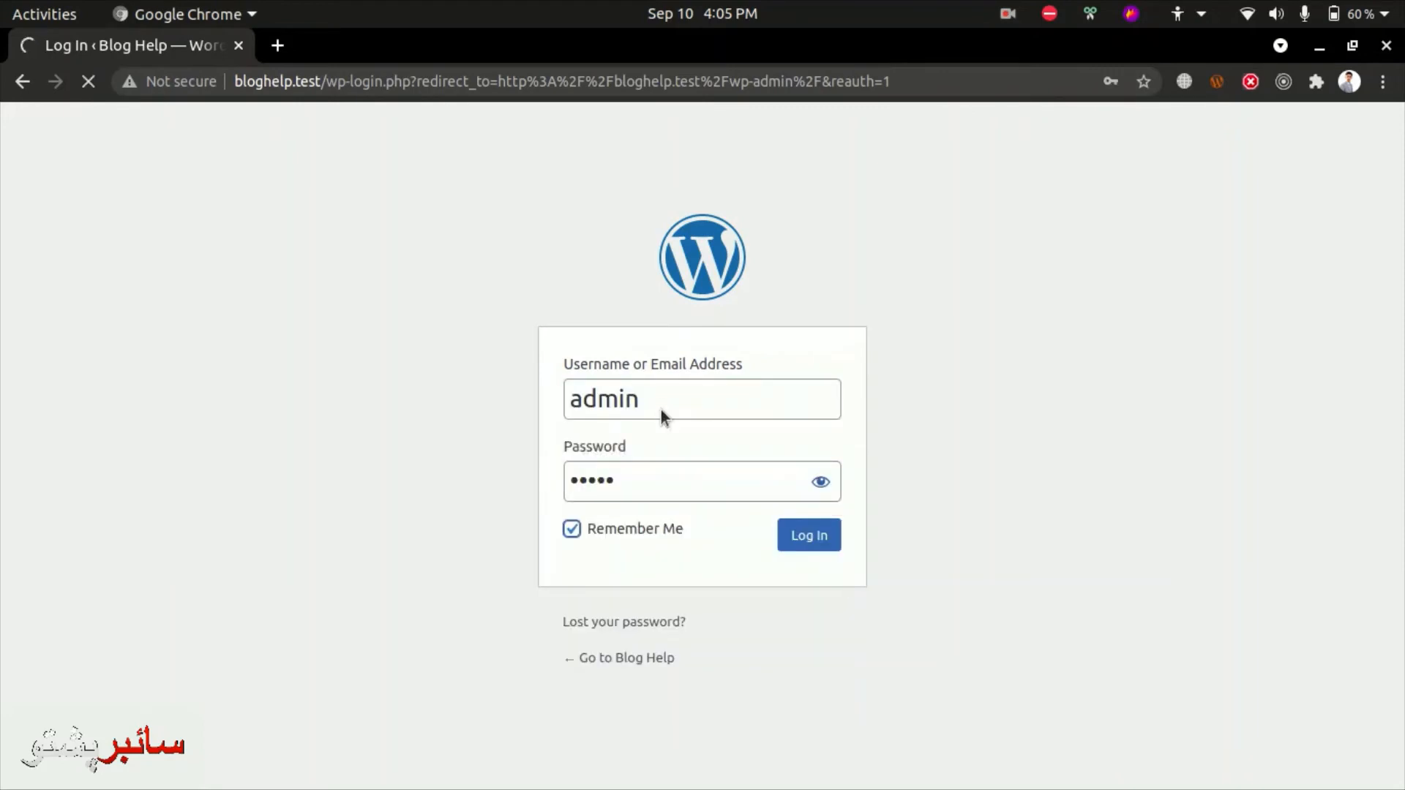
left_click(807, 536)
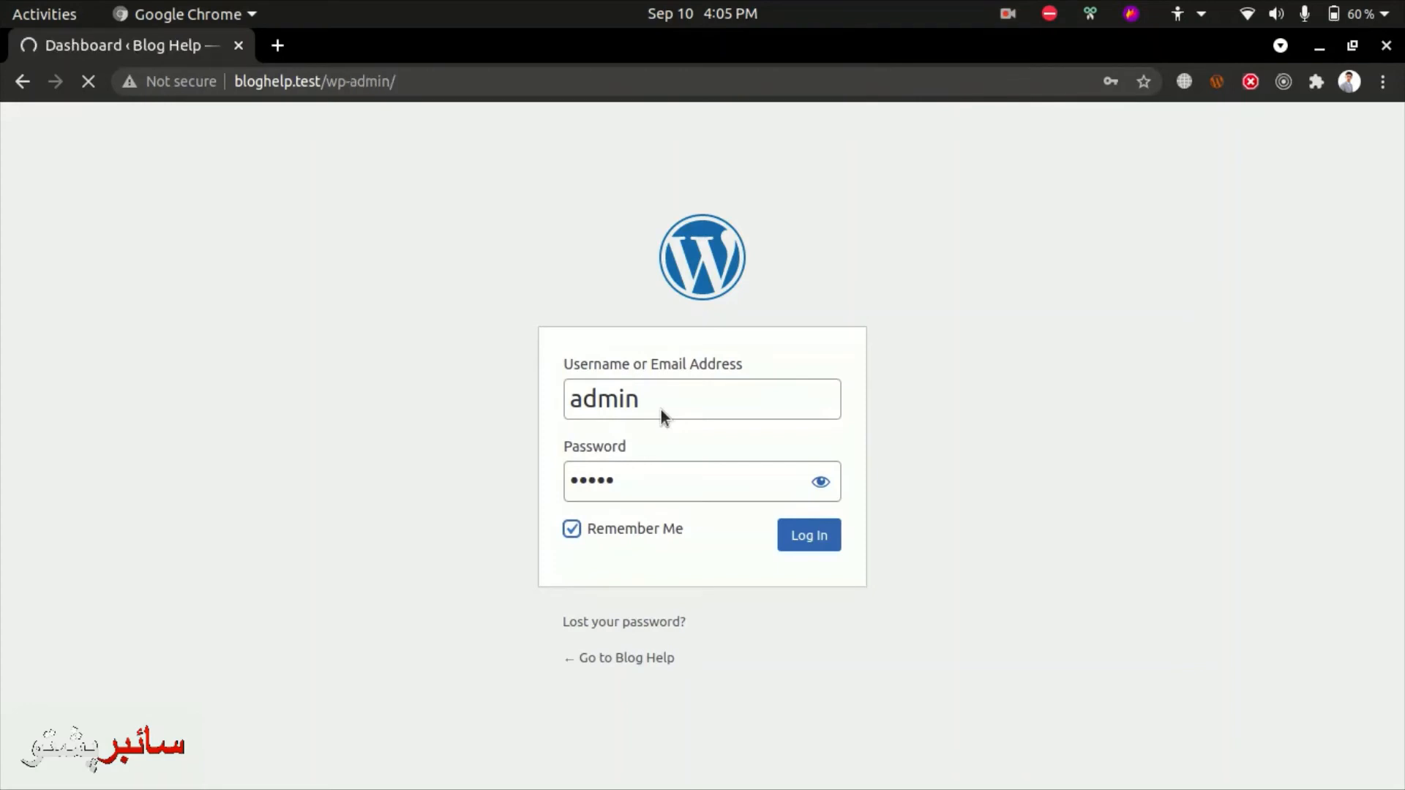
left_click(807, 535)
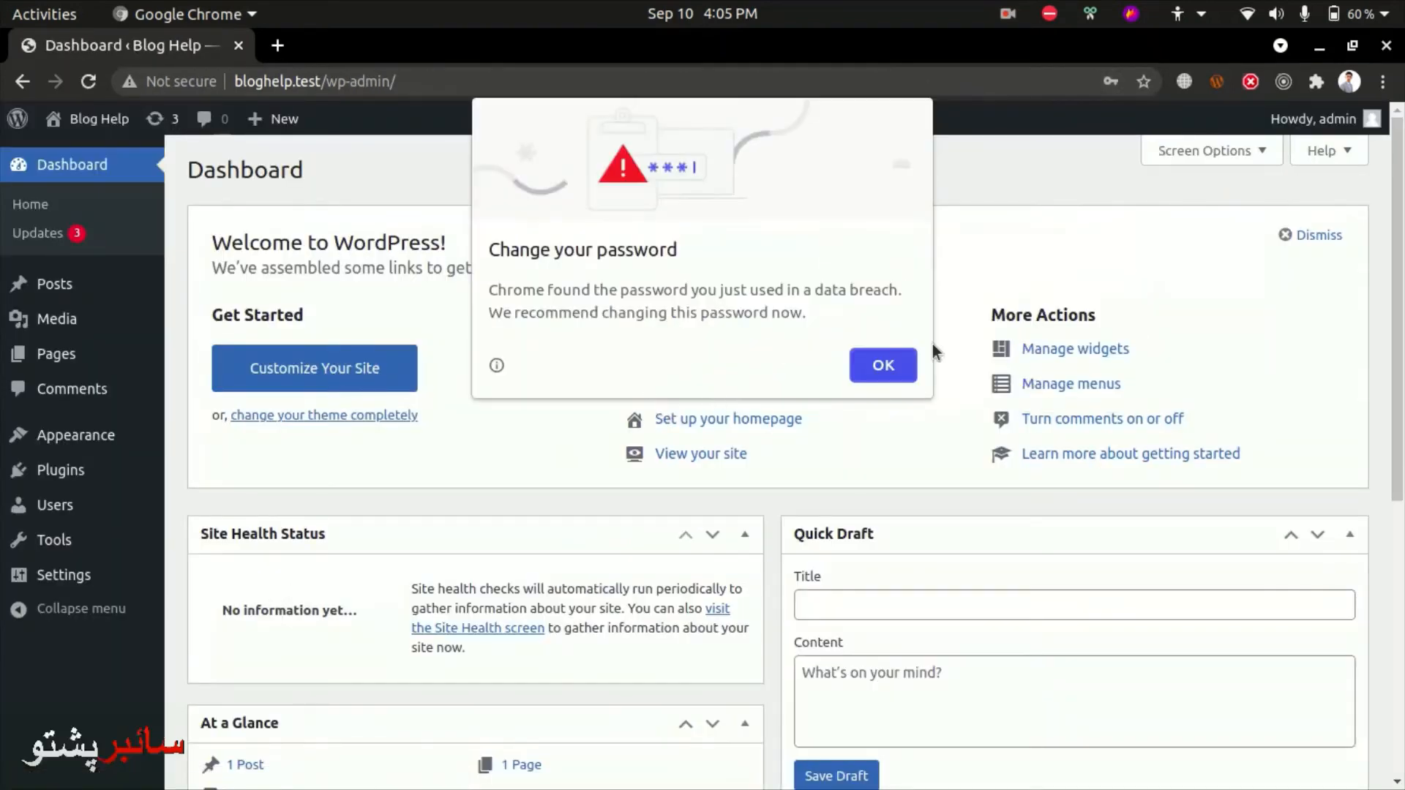
- Dismiss the breach warning and decline saving the password on the dashboard
left_click(881, 366)
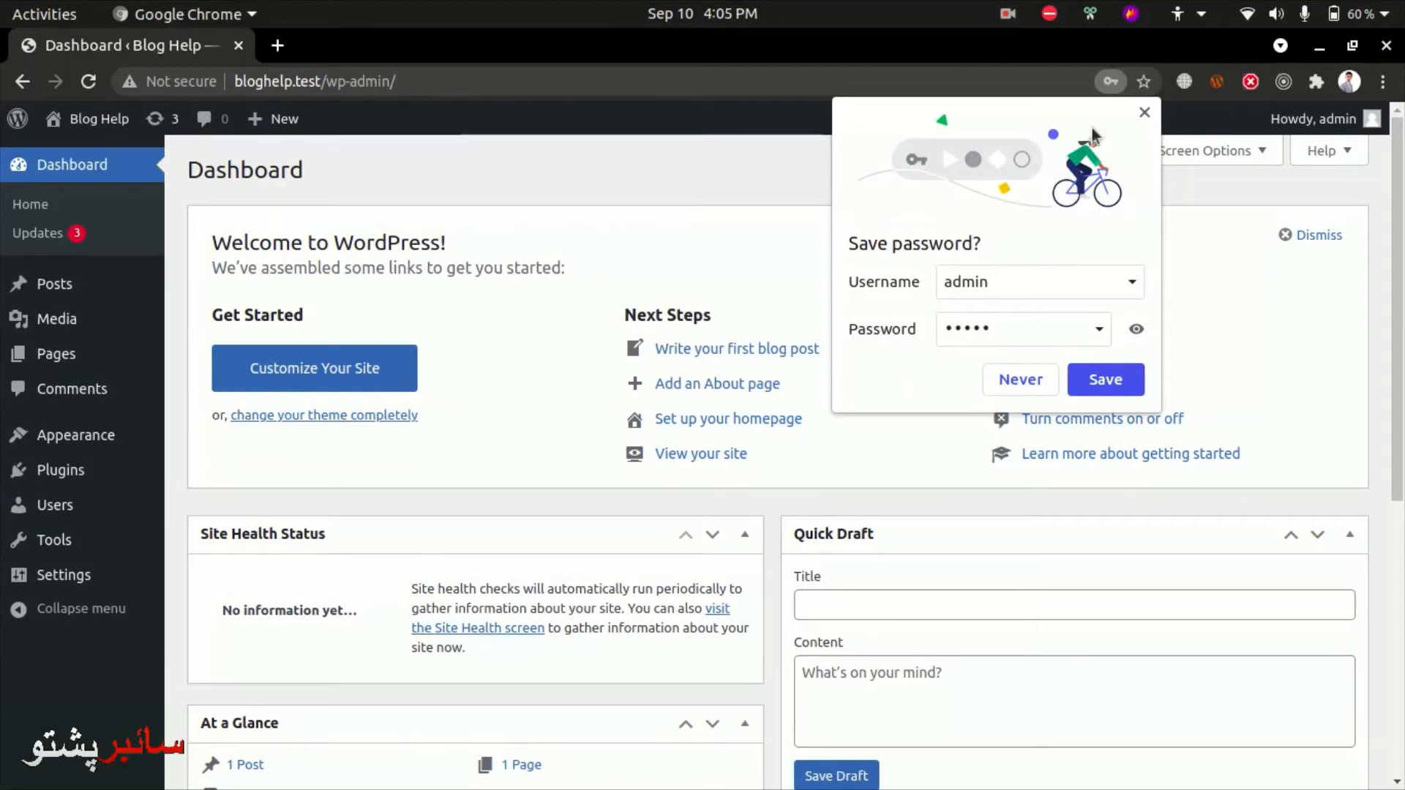
left_click(1144, 113)
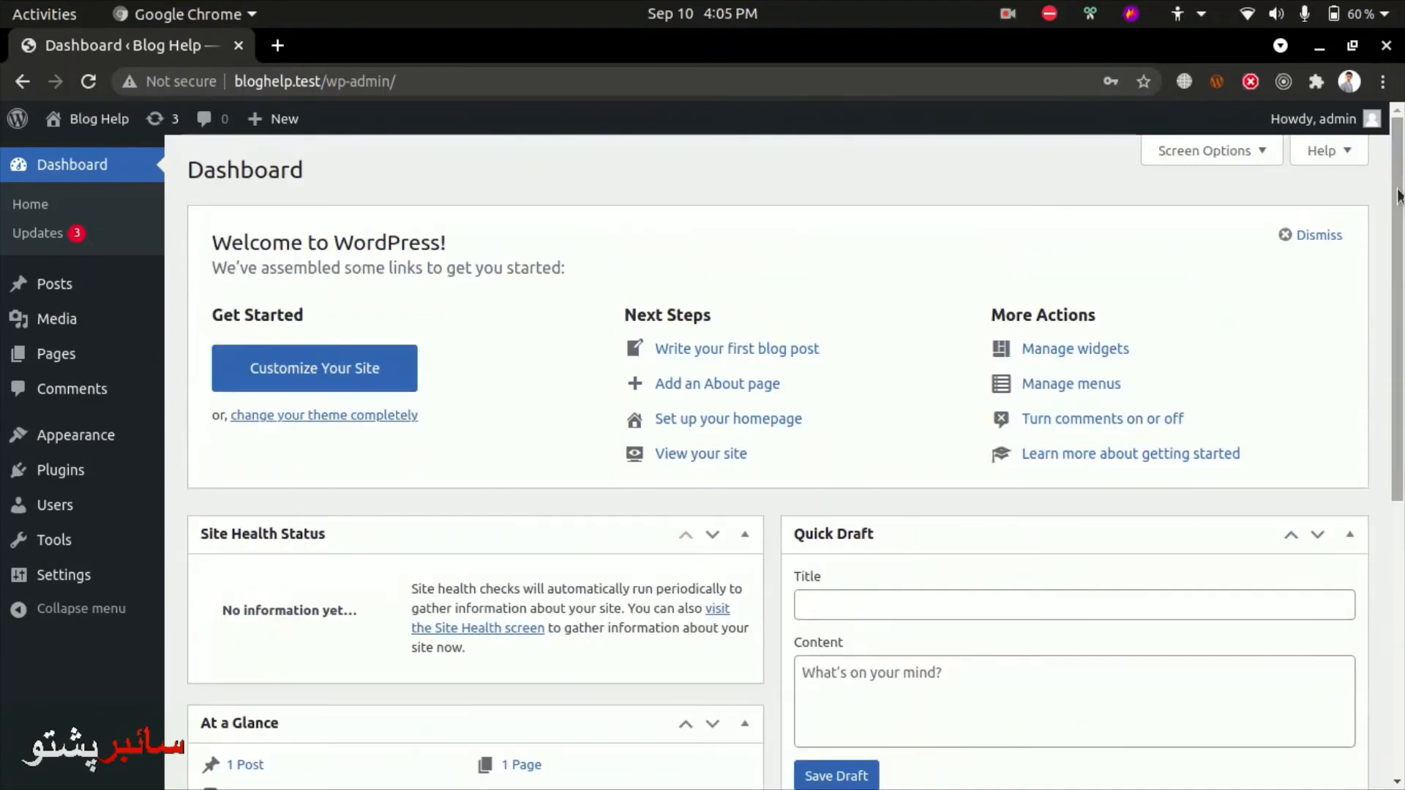
mouse_move(1262, 385)
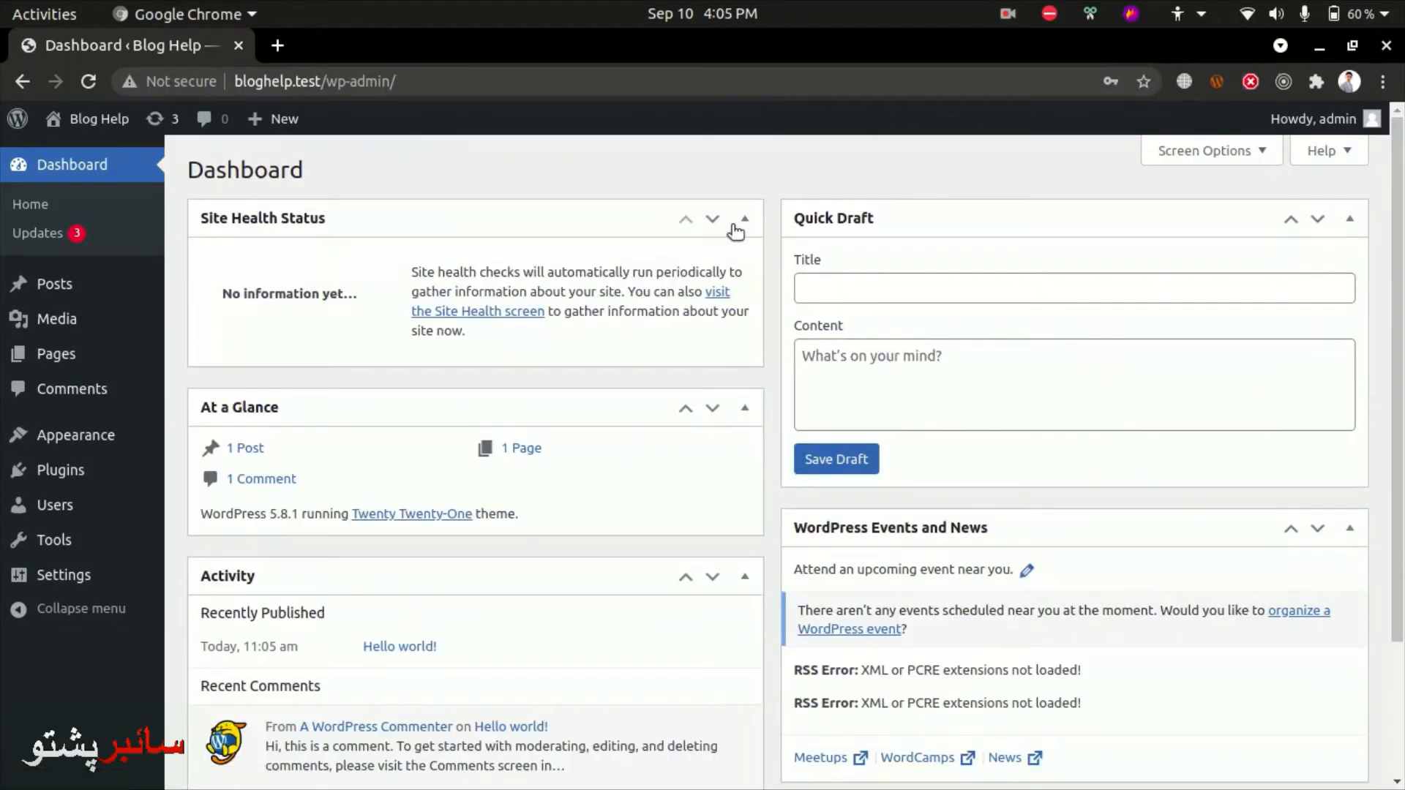
- Collapse the Site Health Status, Events and News, and Activity dashboard boxes
left_click(1347, 218)
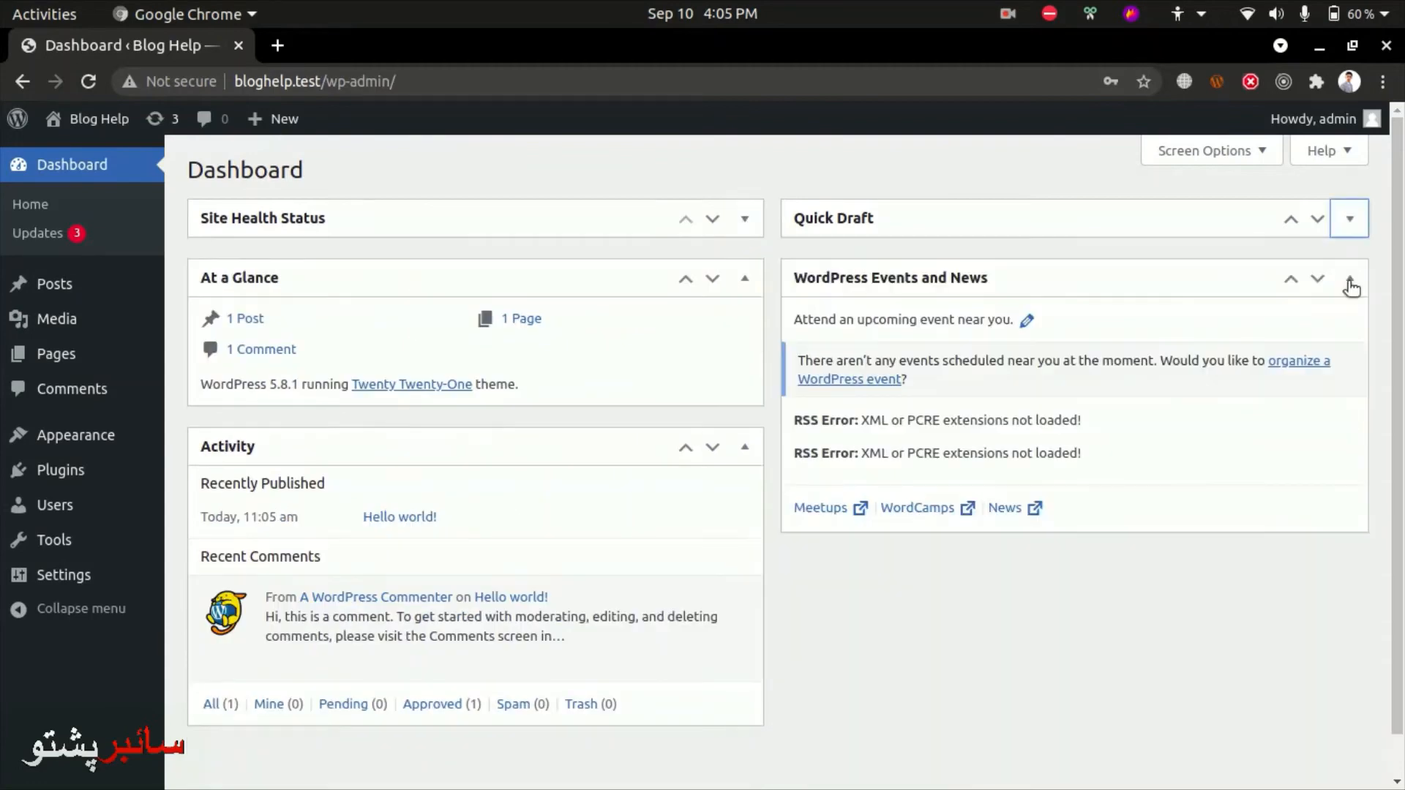
left_click(744, 278)
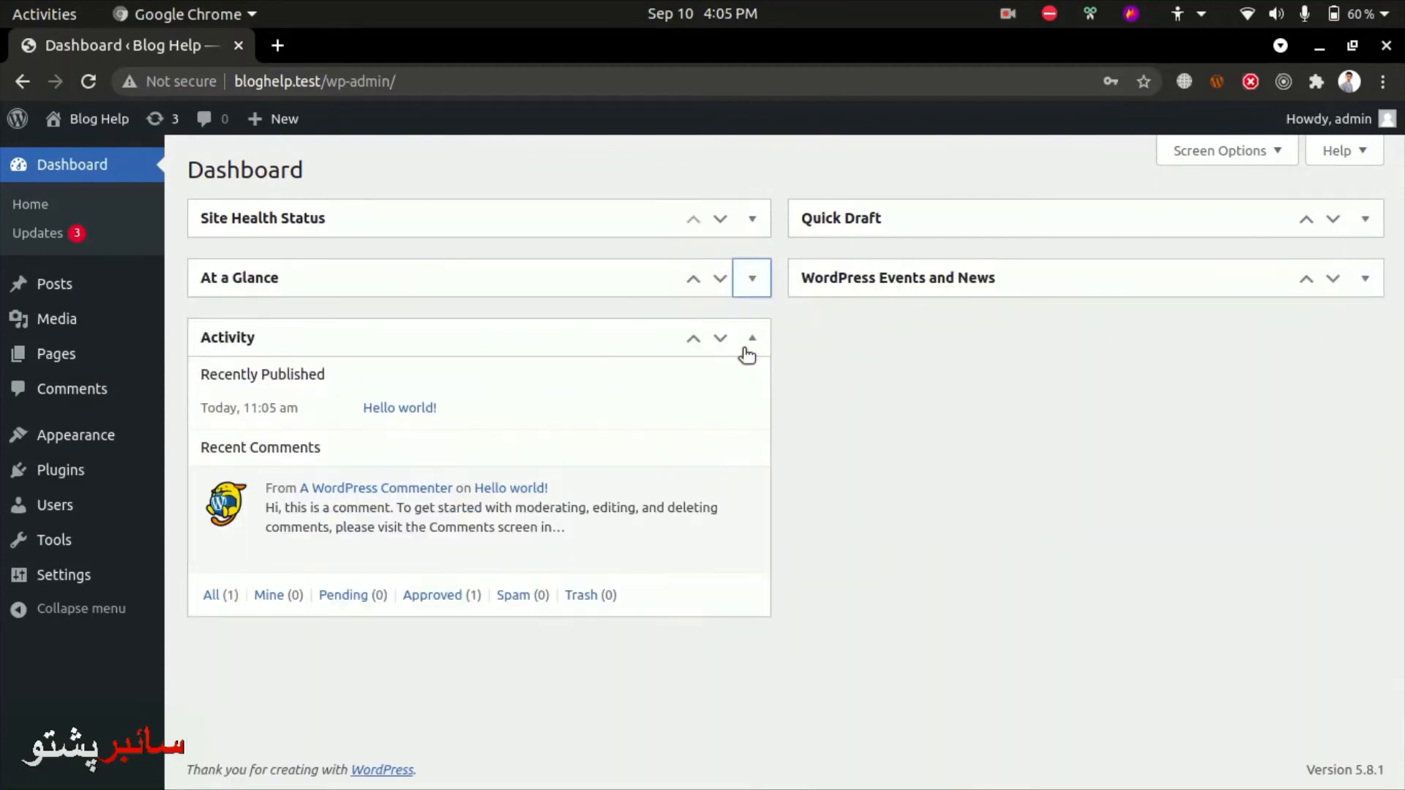
left_click(750, 338)
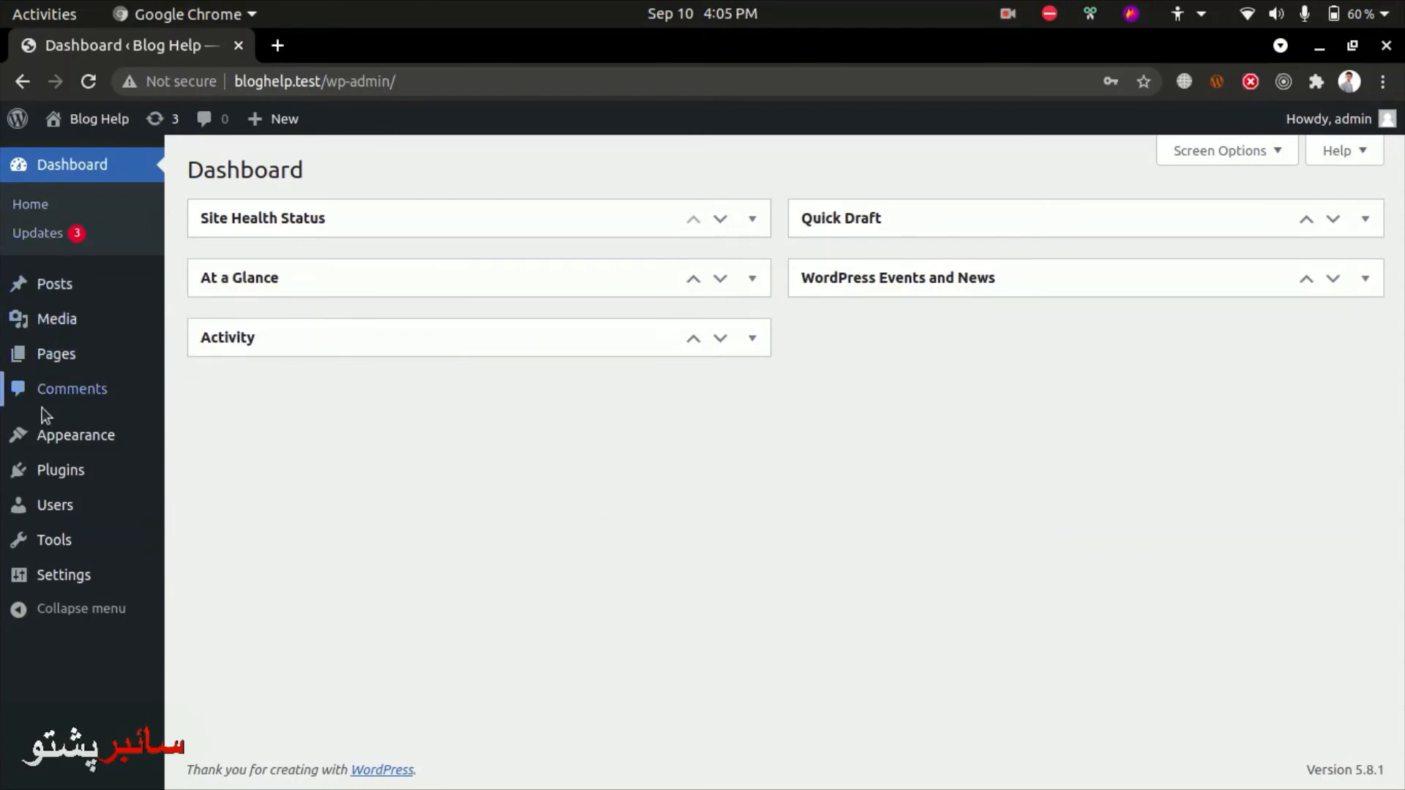
mouse_move(54, 284)
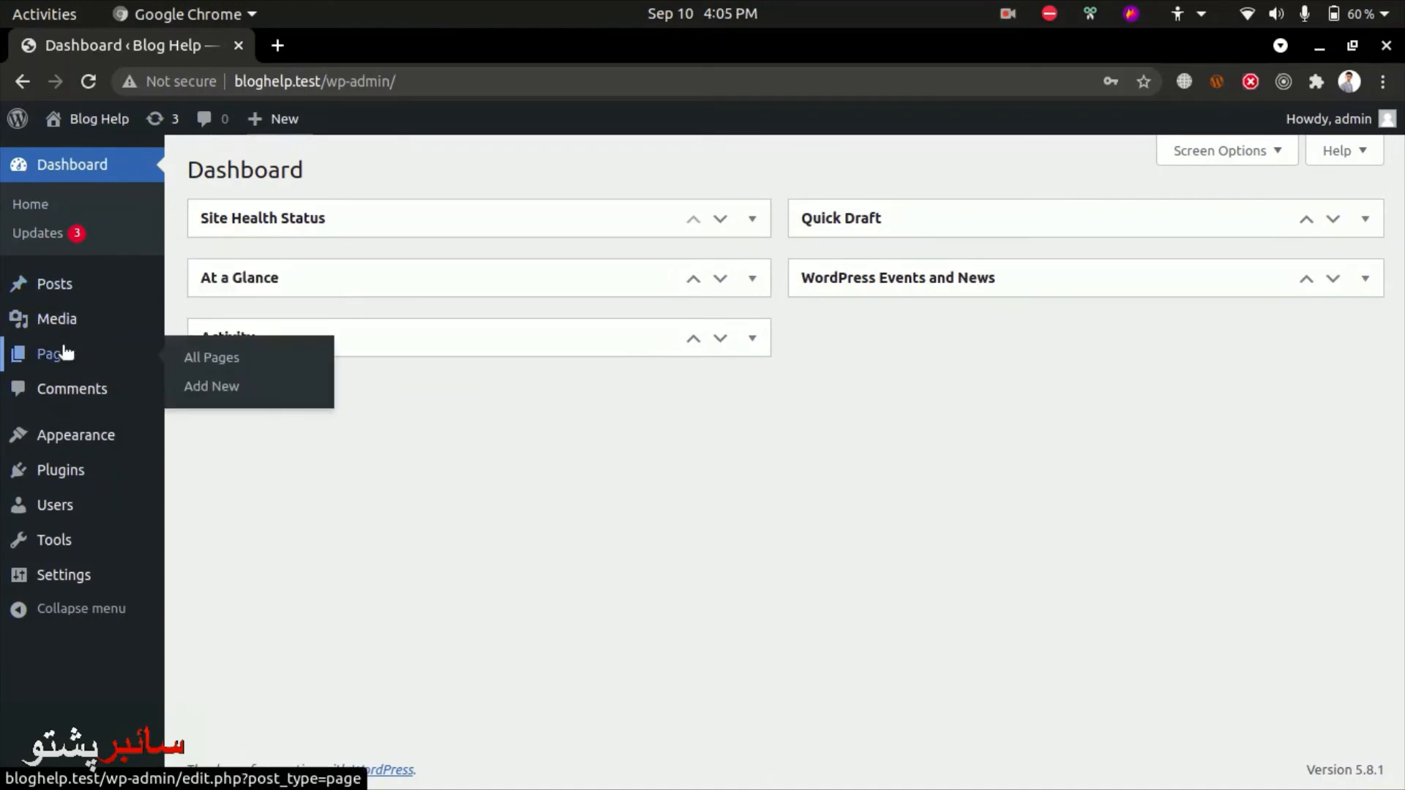
mouse_move(54, 505)
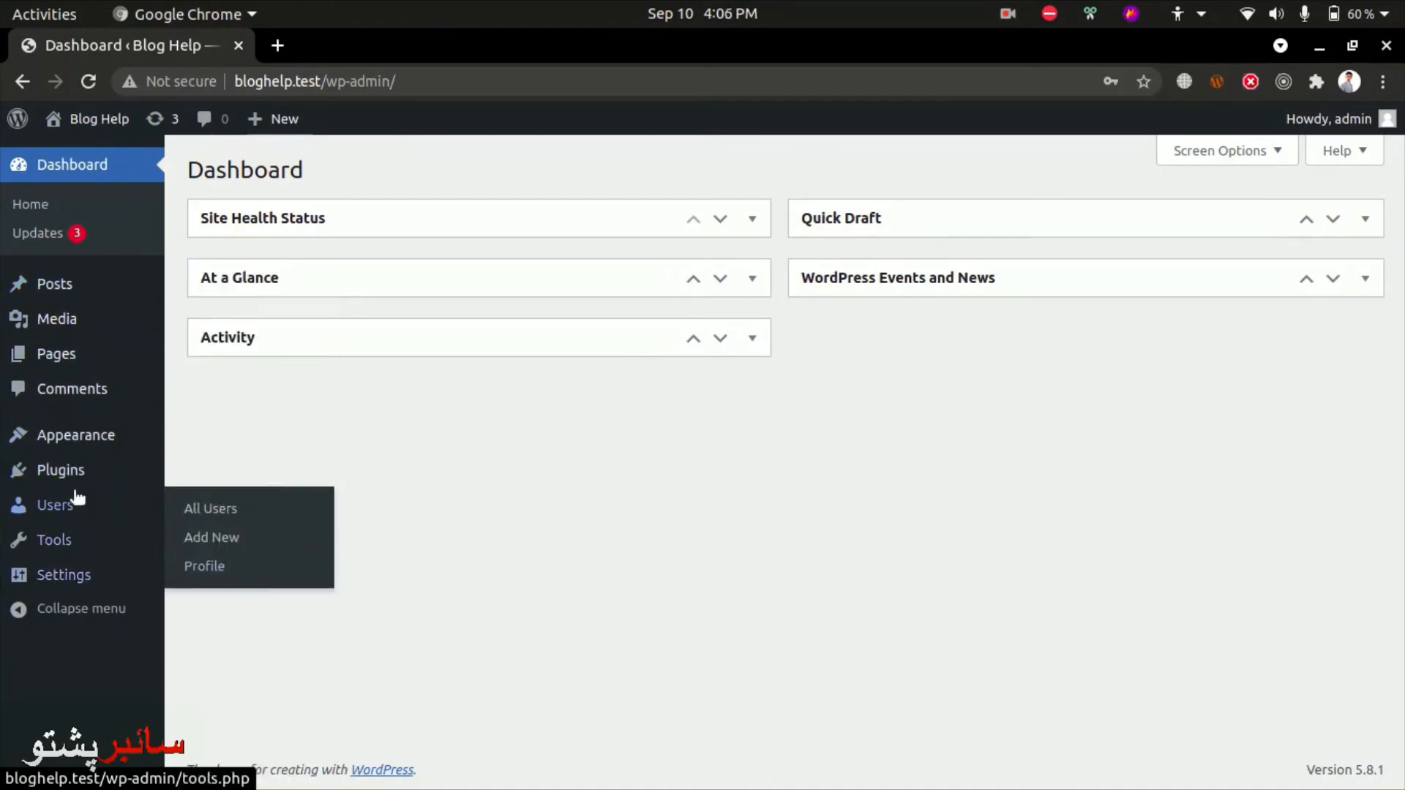
mouse_move(146, 101)
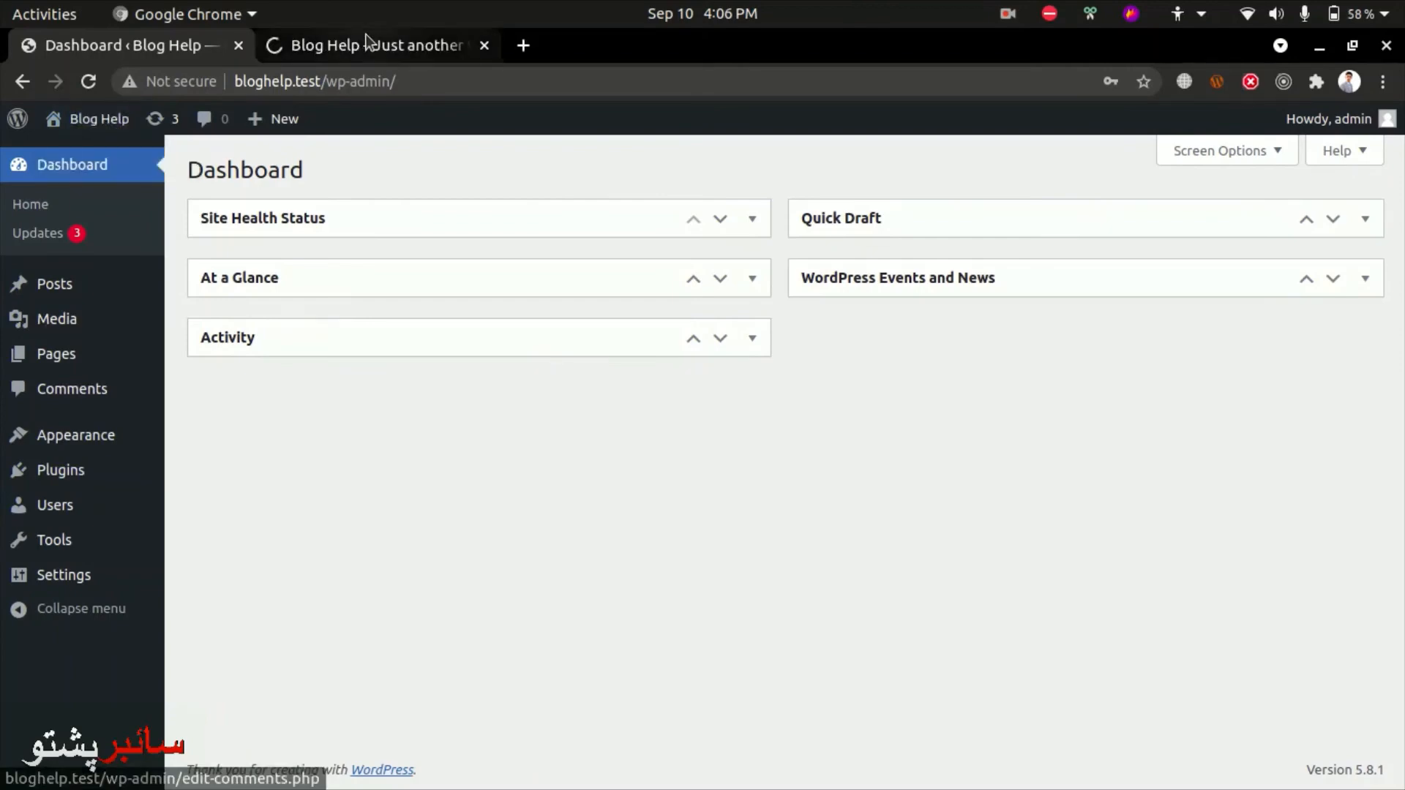
- Switch to the 'Blog Help – Just another WordPress site' tab showing the Hello world! post
left_click(375, 45)
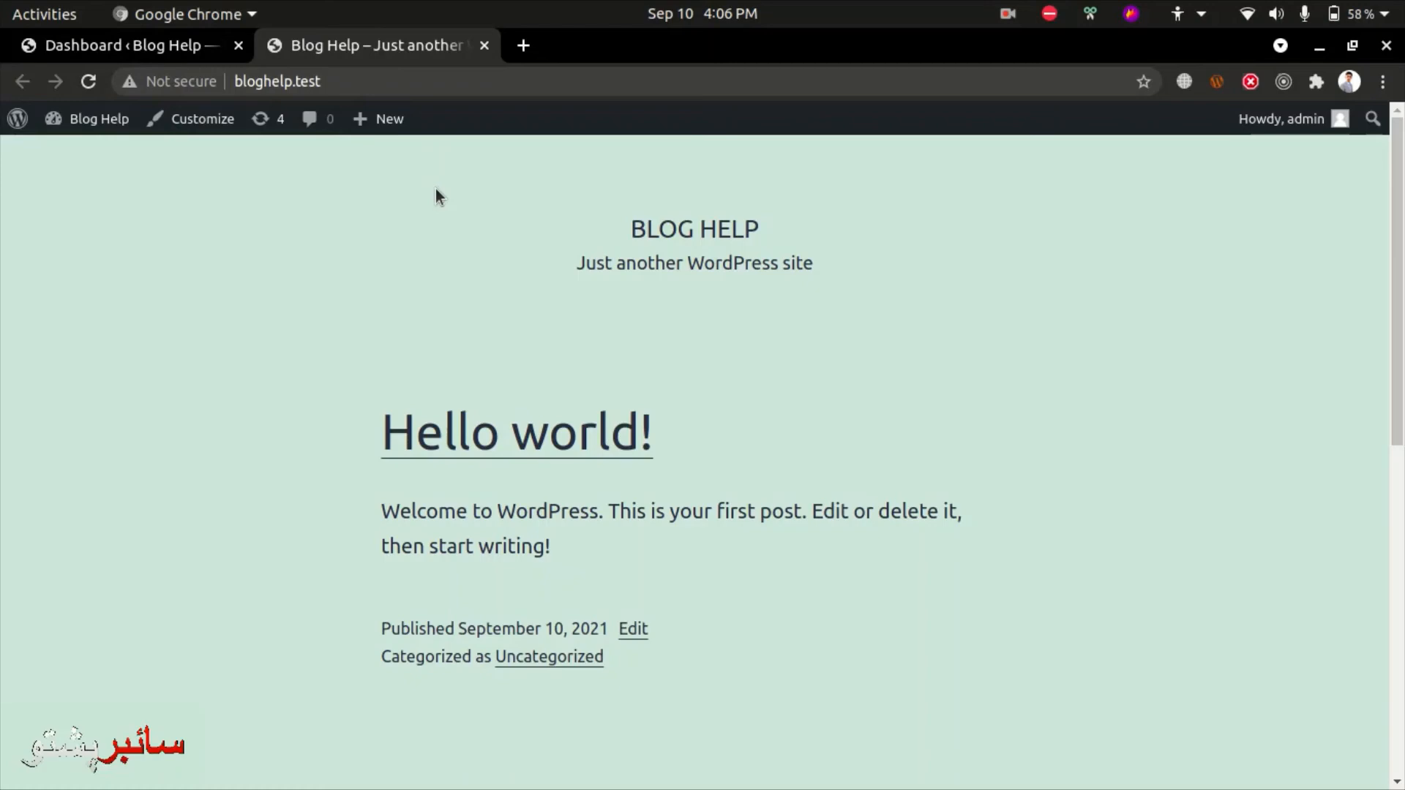
mouse_move(445, 172)
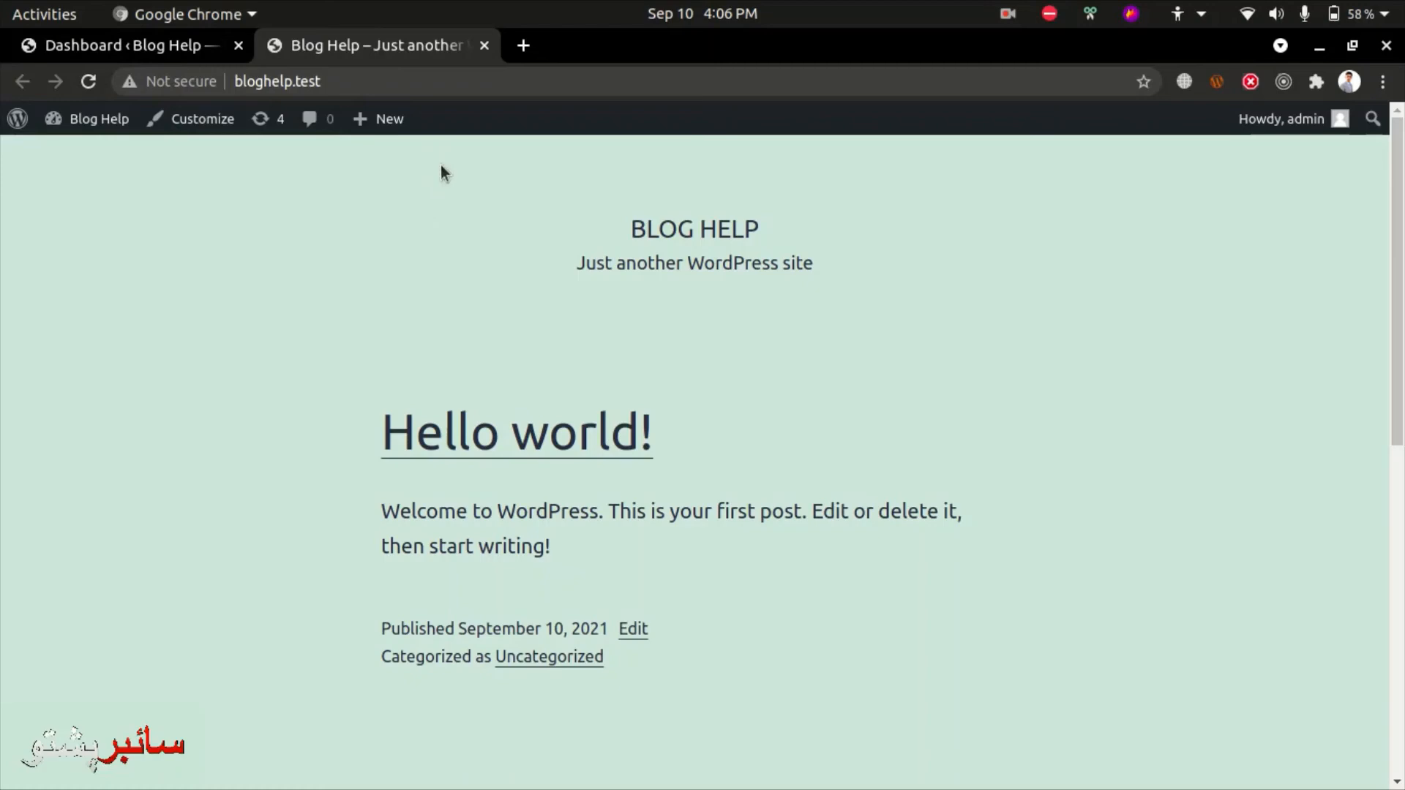
mouse_move(231, 49)
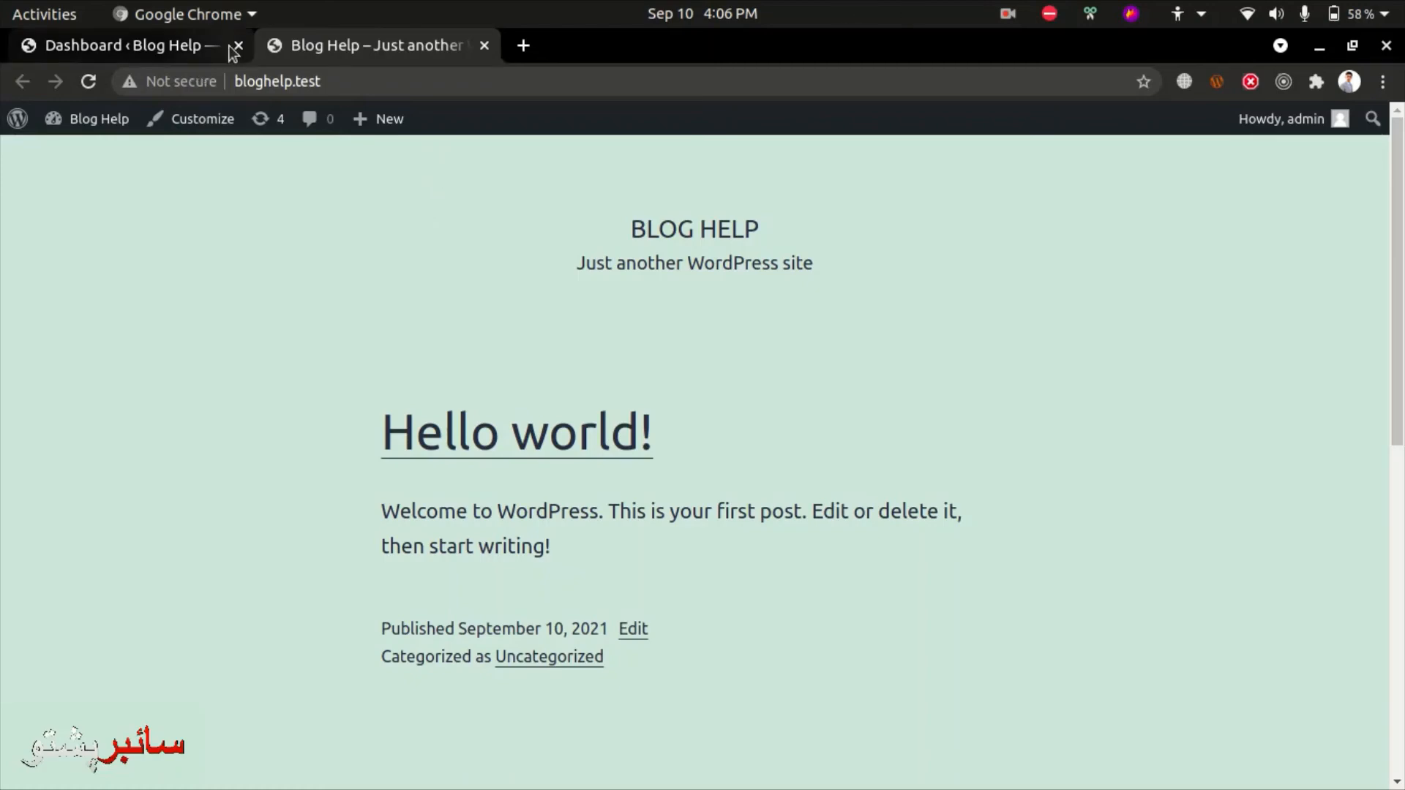
- Return to the Dashboard tab, leaving the front page open in its own tab
left_click(126, 45)
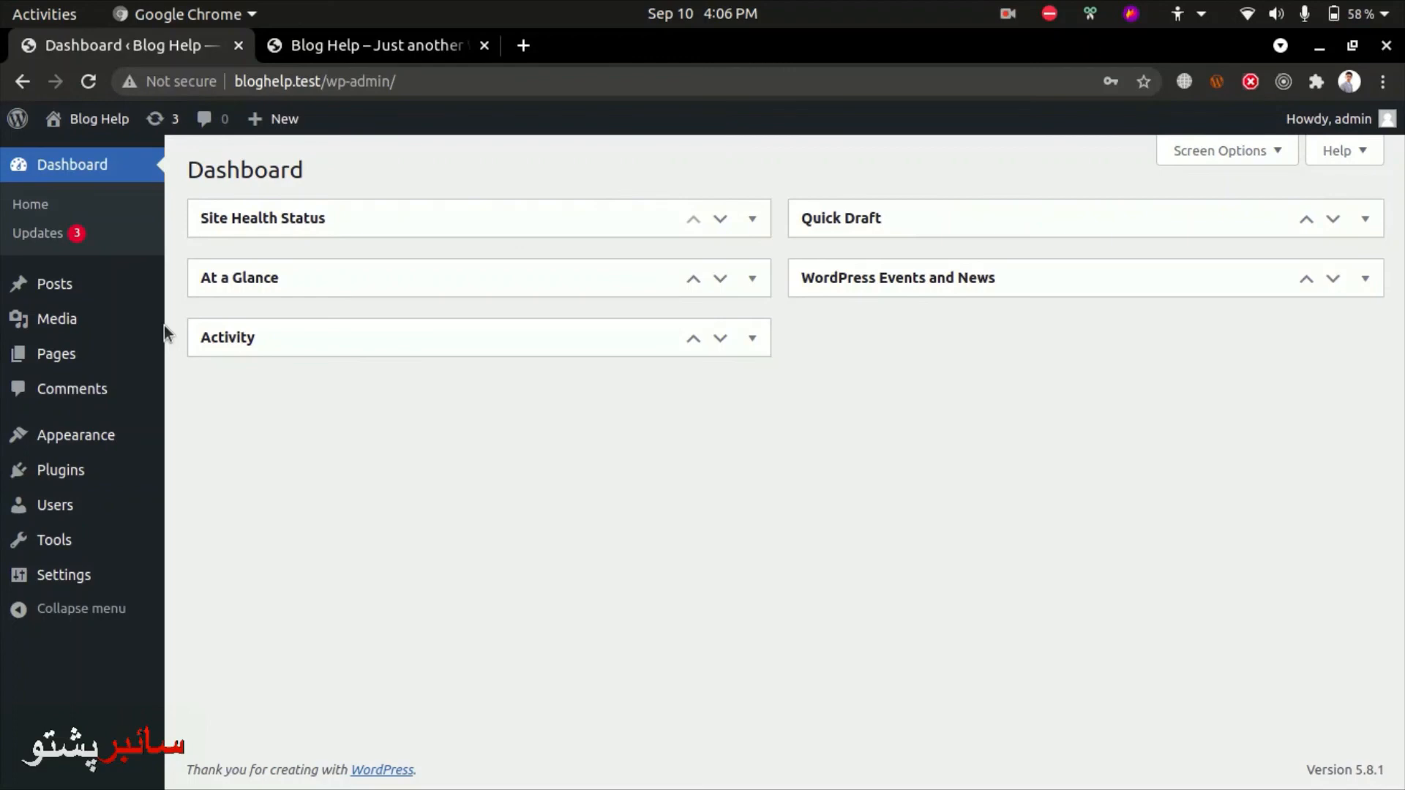
mouse_move(168, 333)
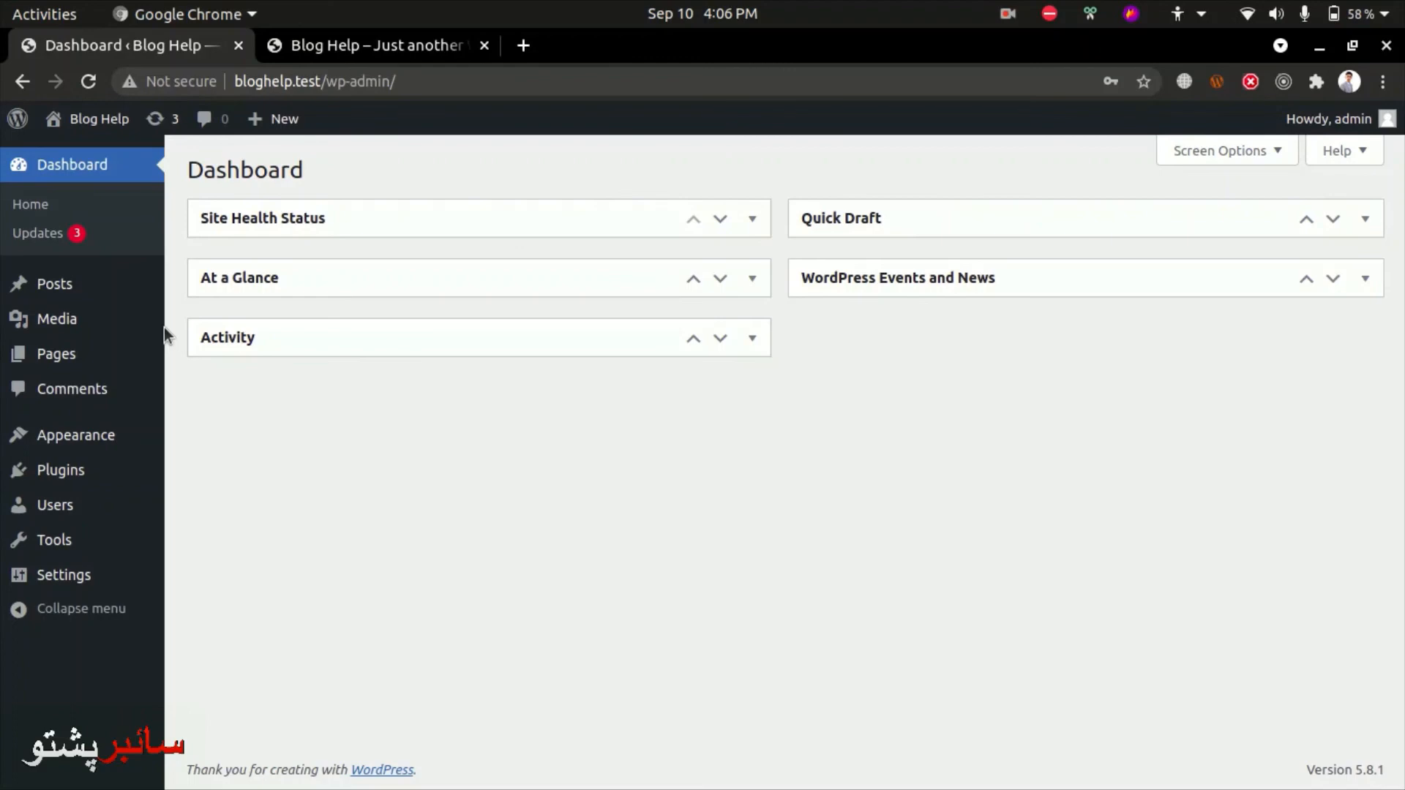